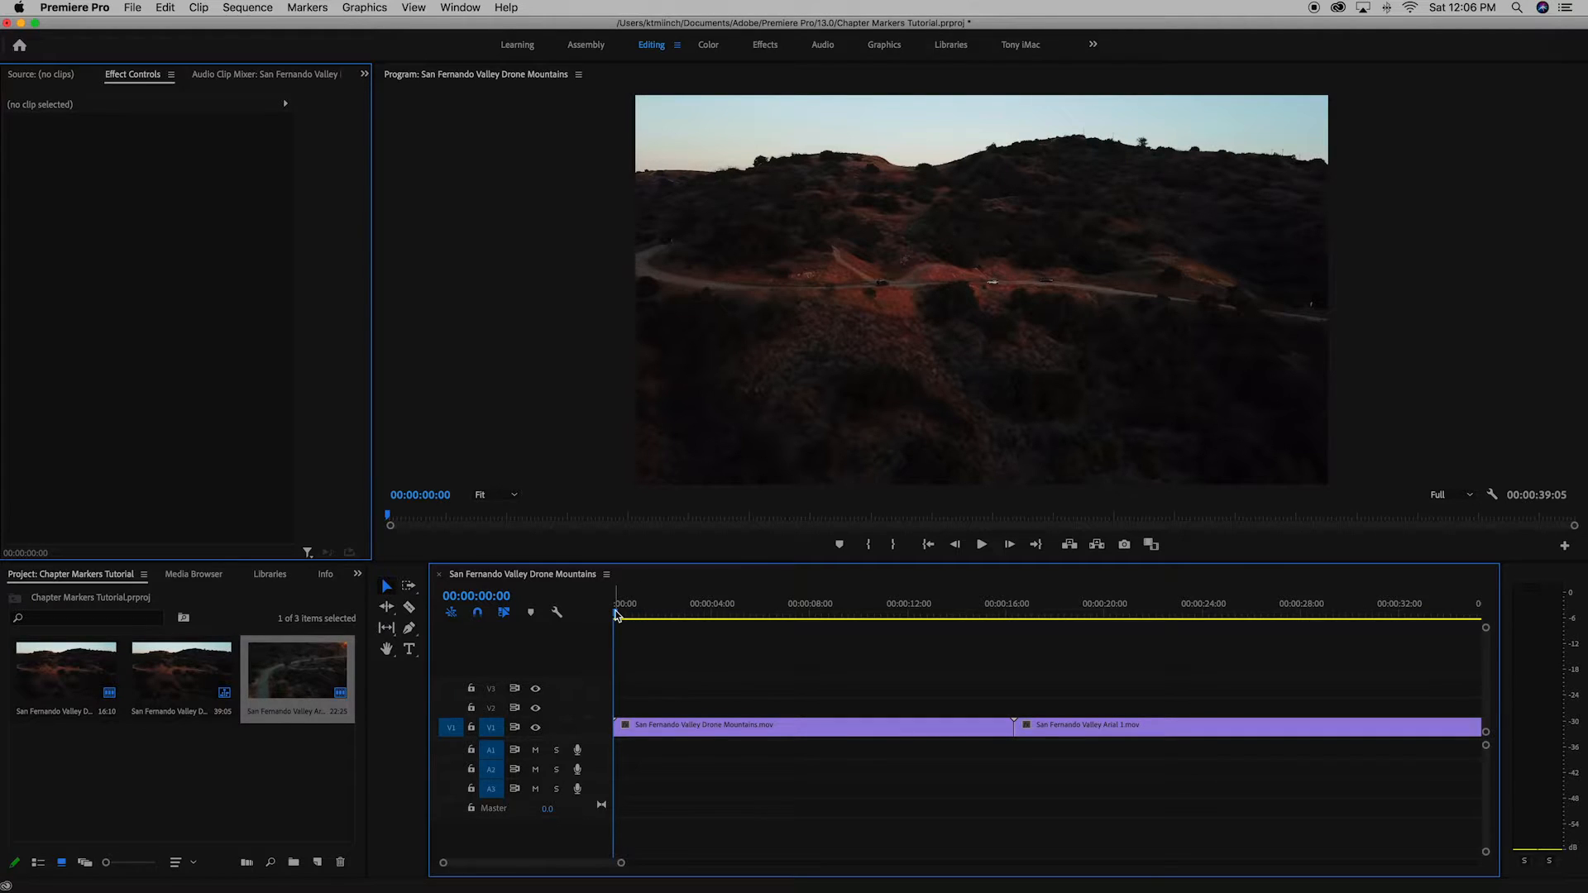
# Mark the timeline start (00:00:00:00) with a red 'Beginning' chapter marker.
pyautogui.click(645, 614)
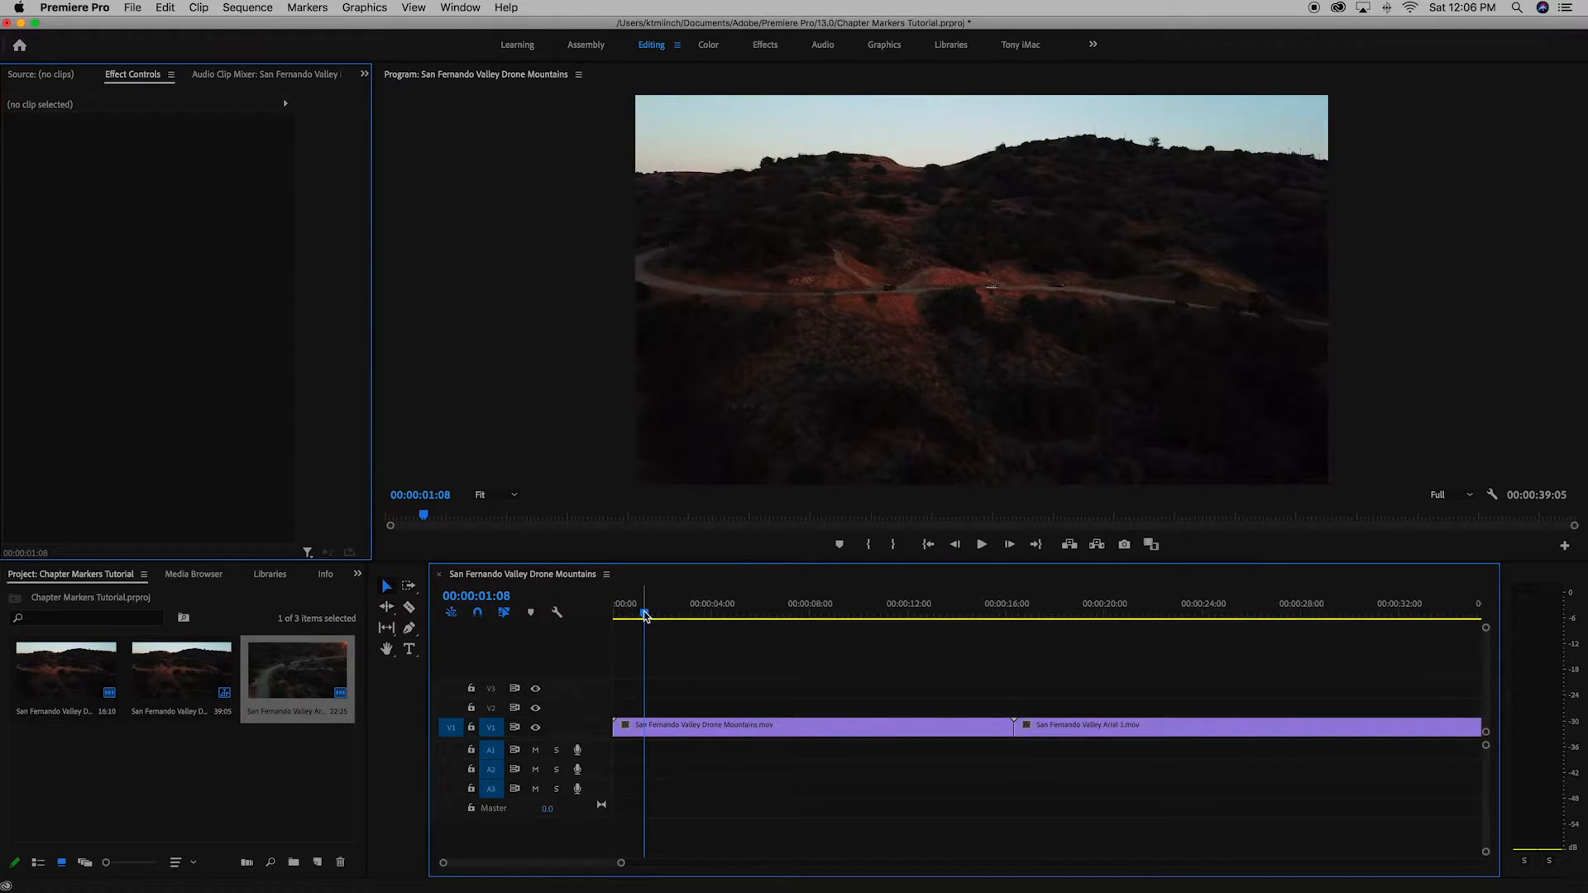
pyautogui.click(614, 614)
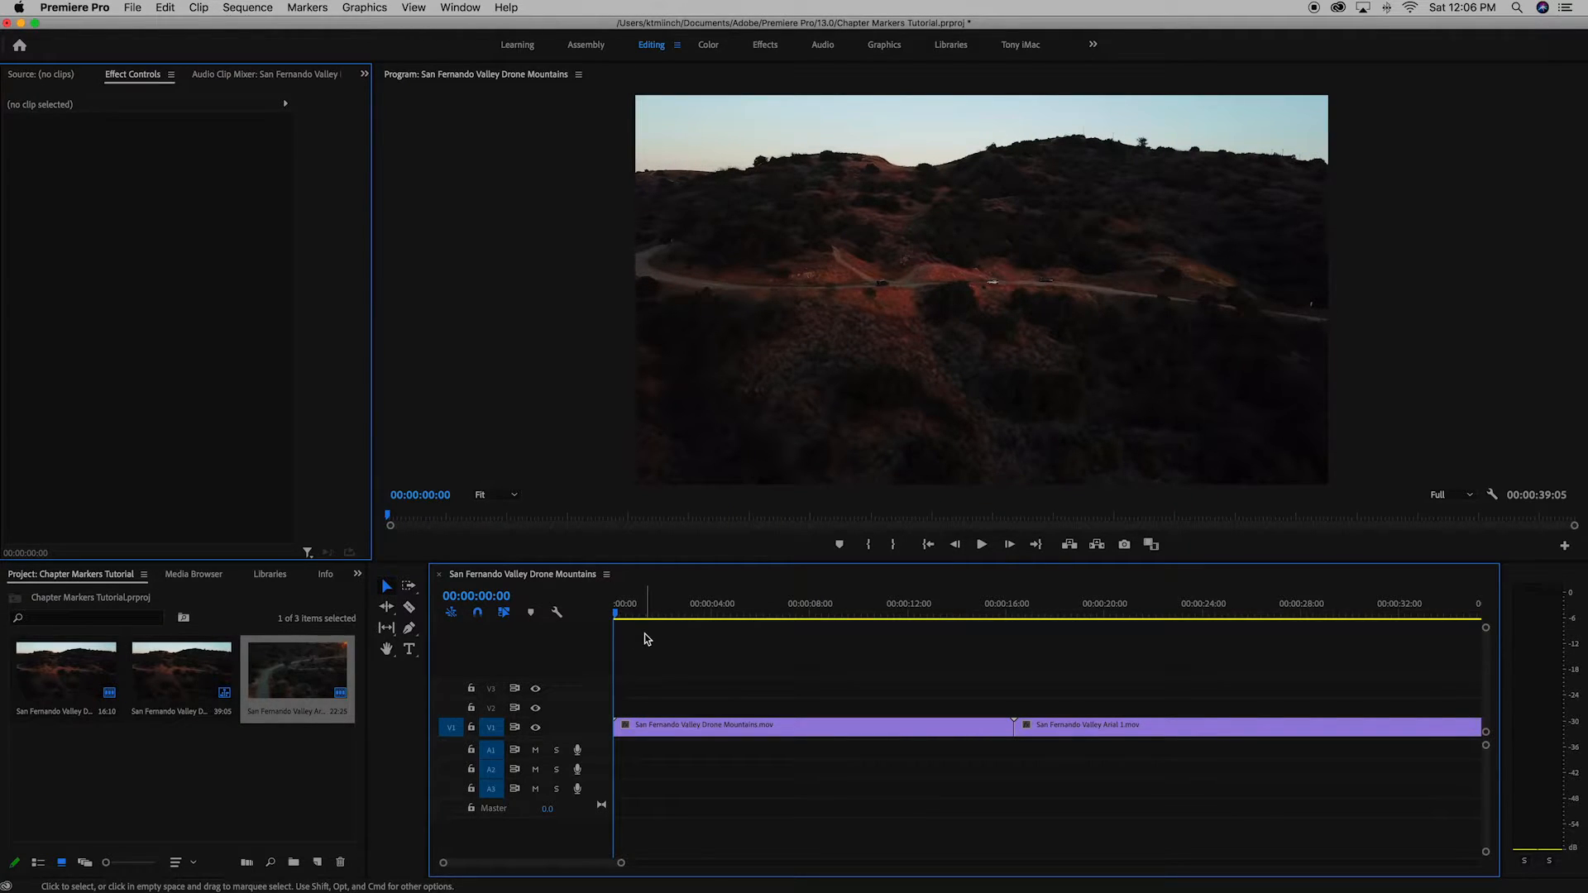
pyautogui.press('m')
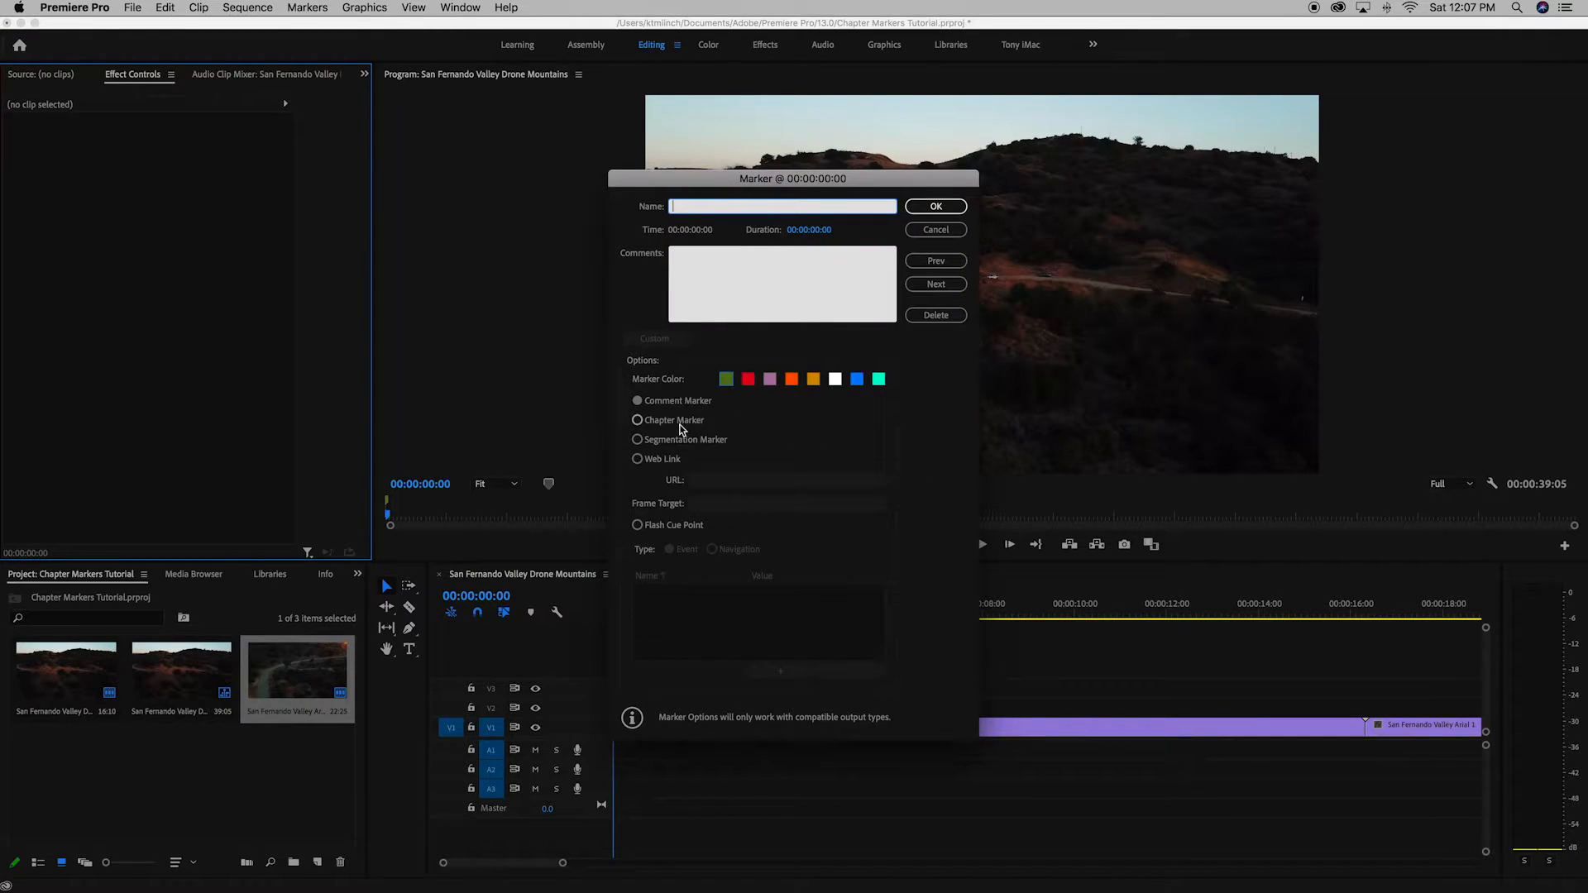
pyautogui.click(637, 420)
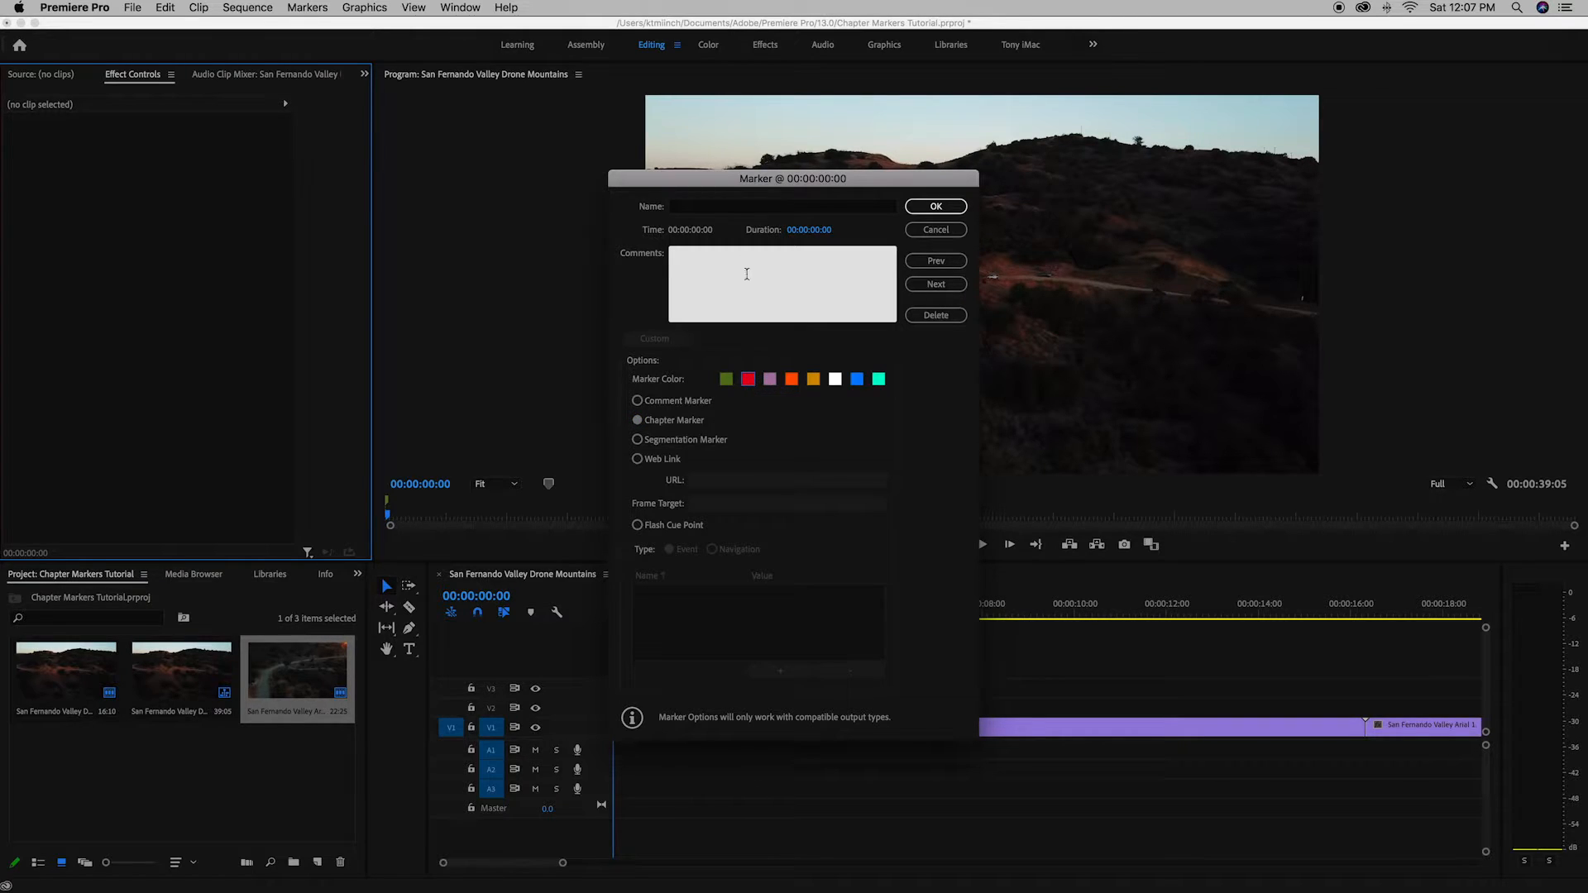
pyautogui.write('Beginning')
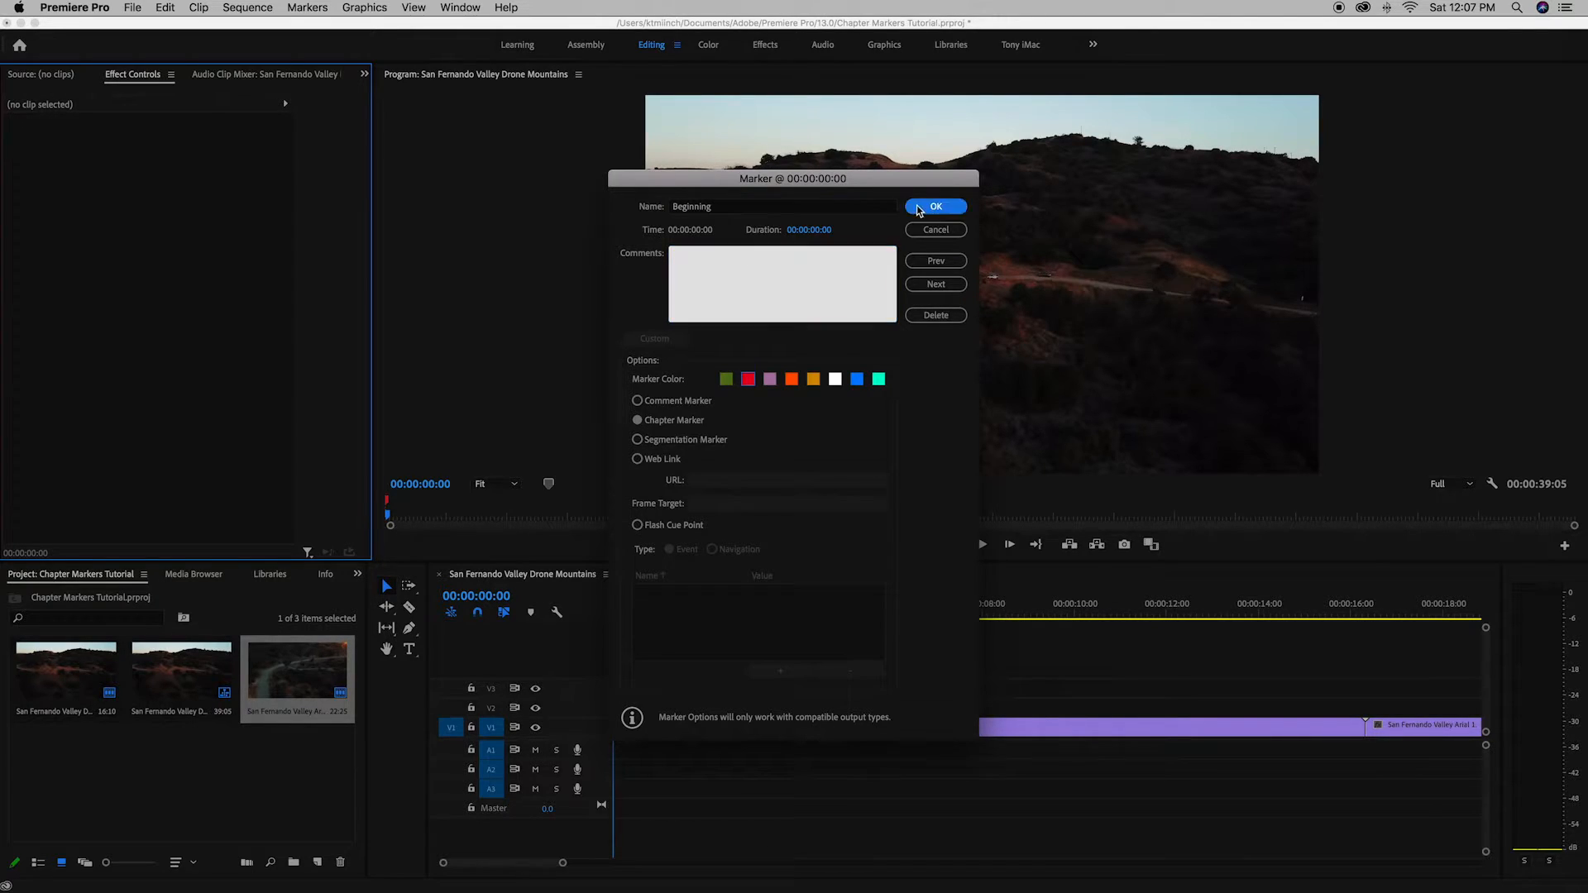
pyautogui.click(934, 207)
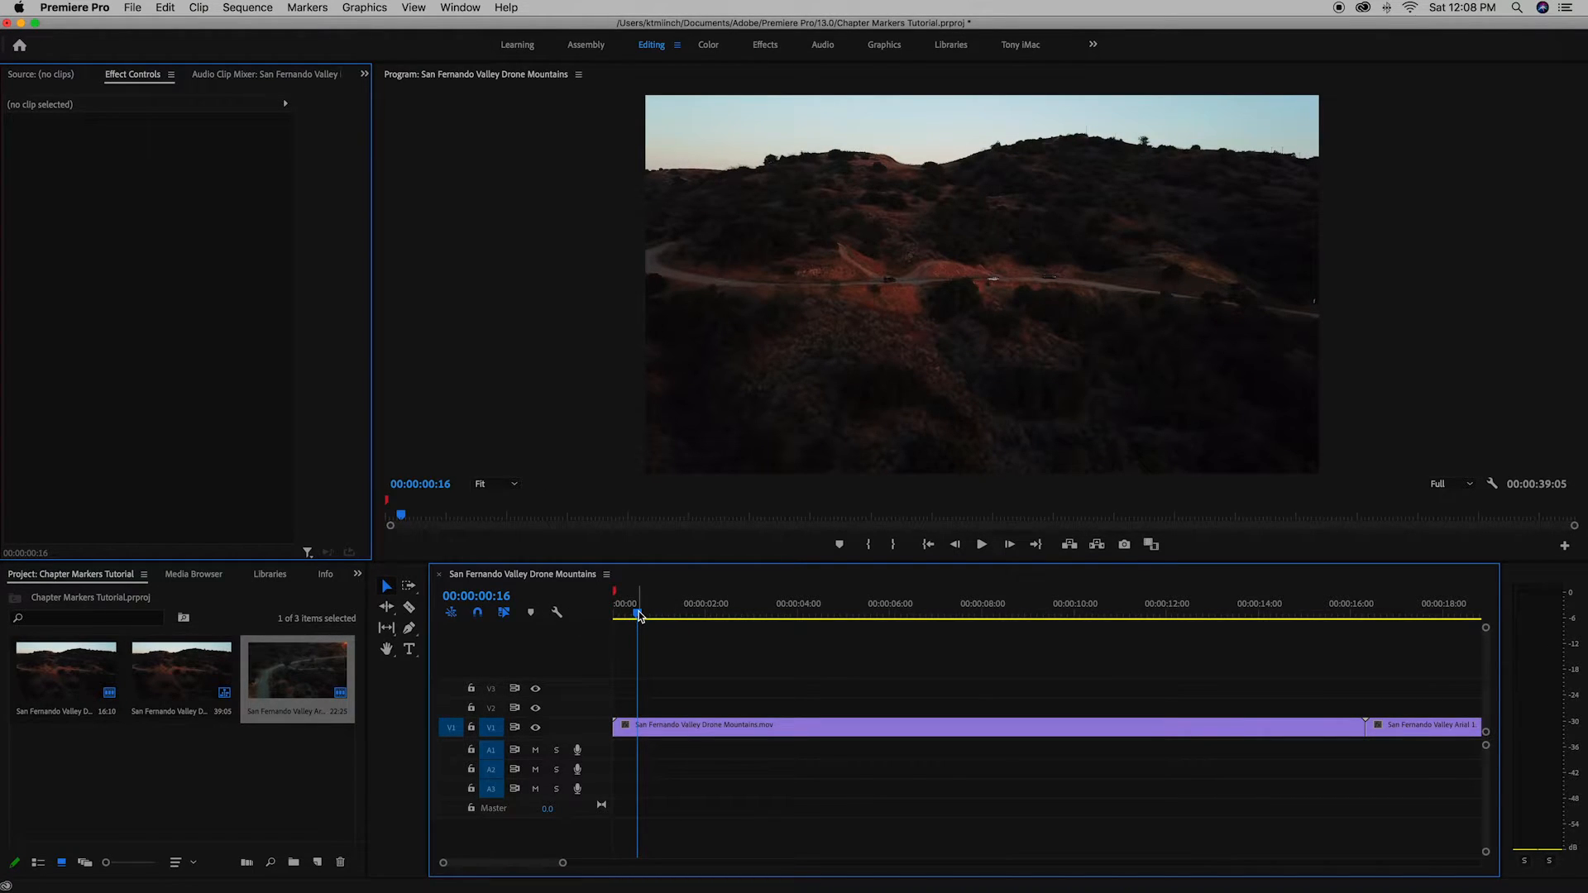
# Place a blue 'Next seq' chapter marker at 00:00:10:15, then scrub past it.
pyautogui.click(1098, 615)
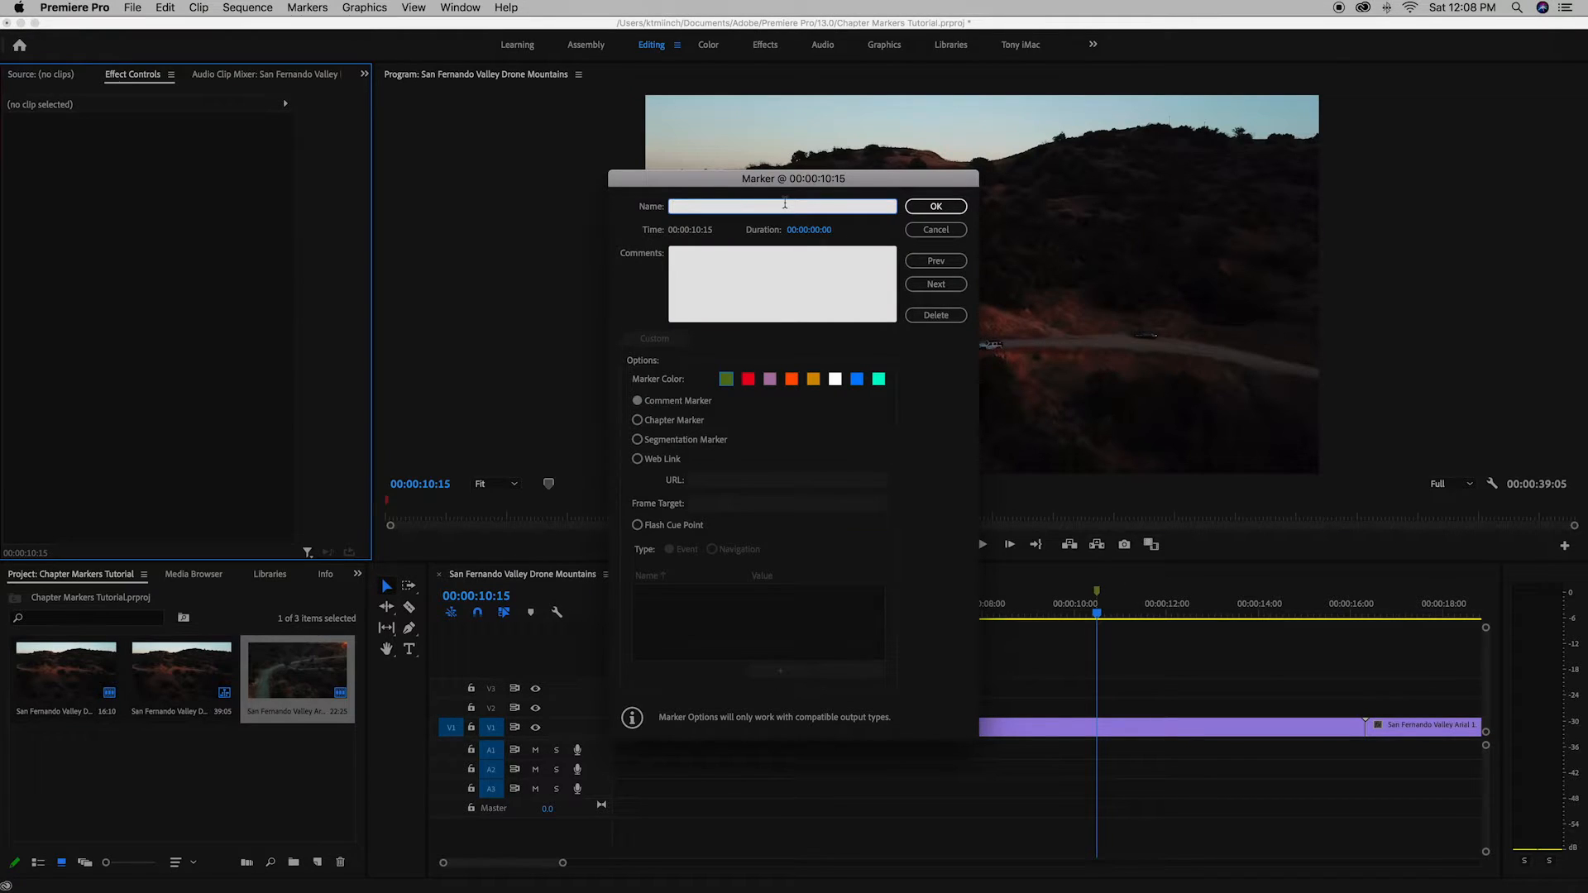
pyautogui.write('Next seq')
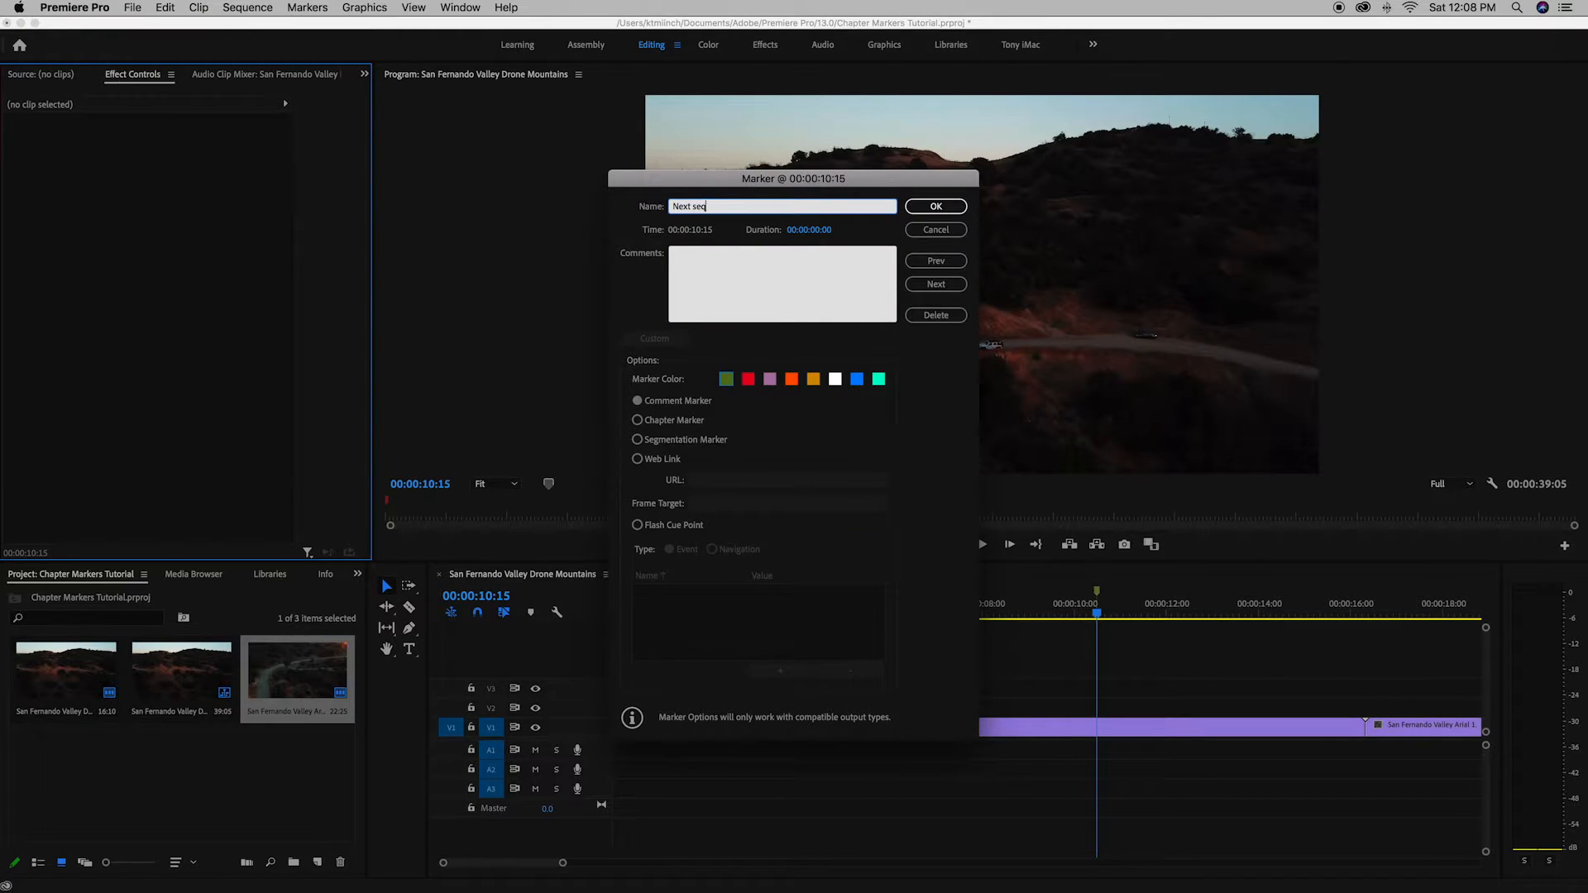
pyautogui.click(637, 420)
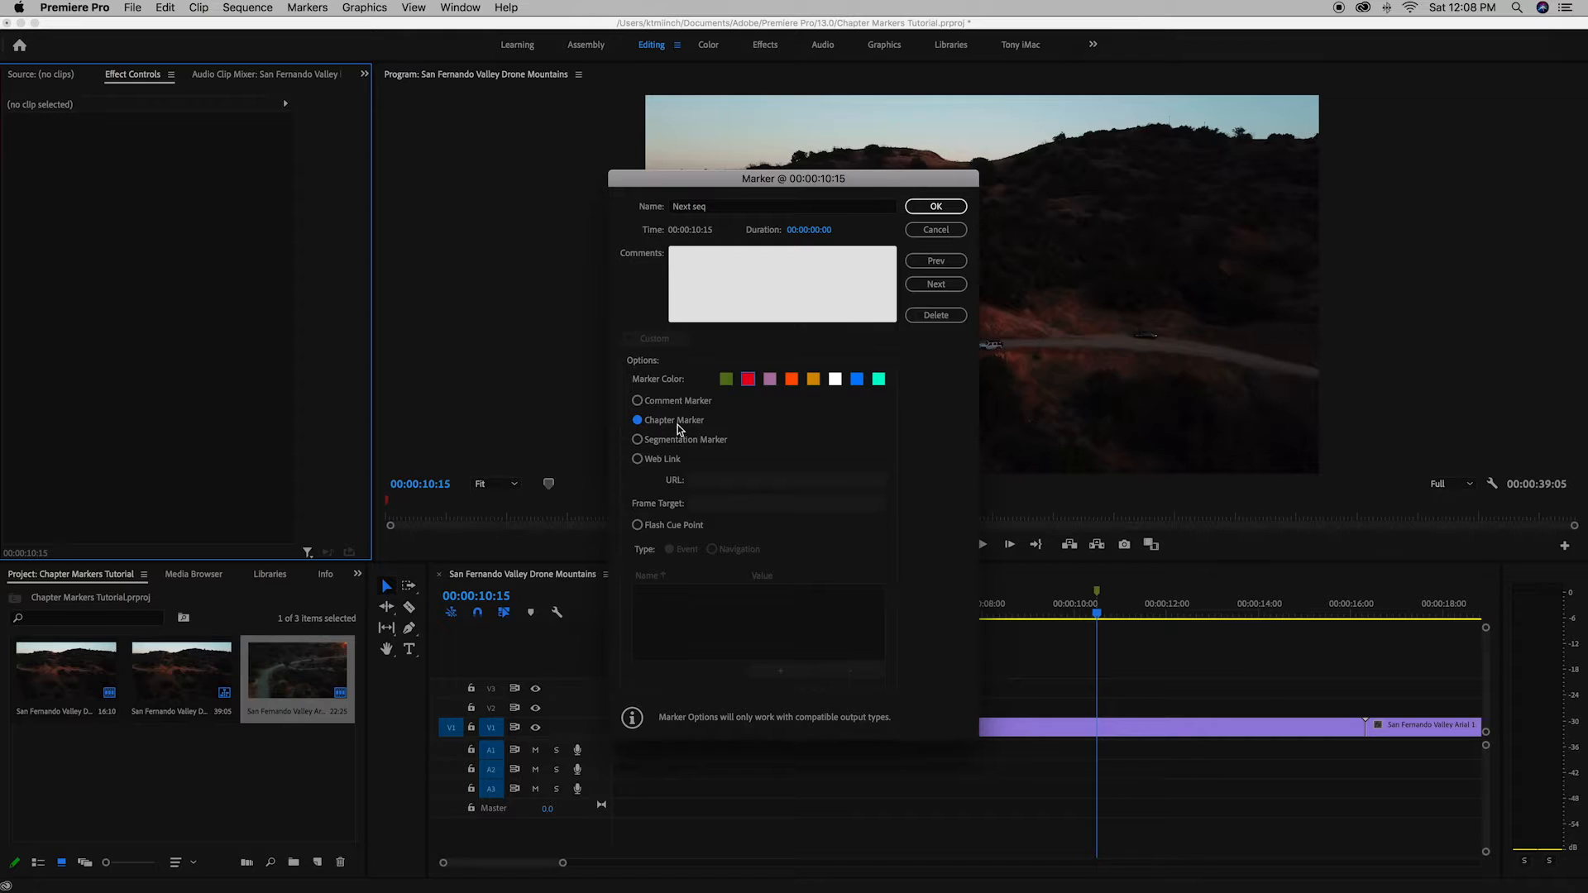
pyautogui.click(857, 379)
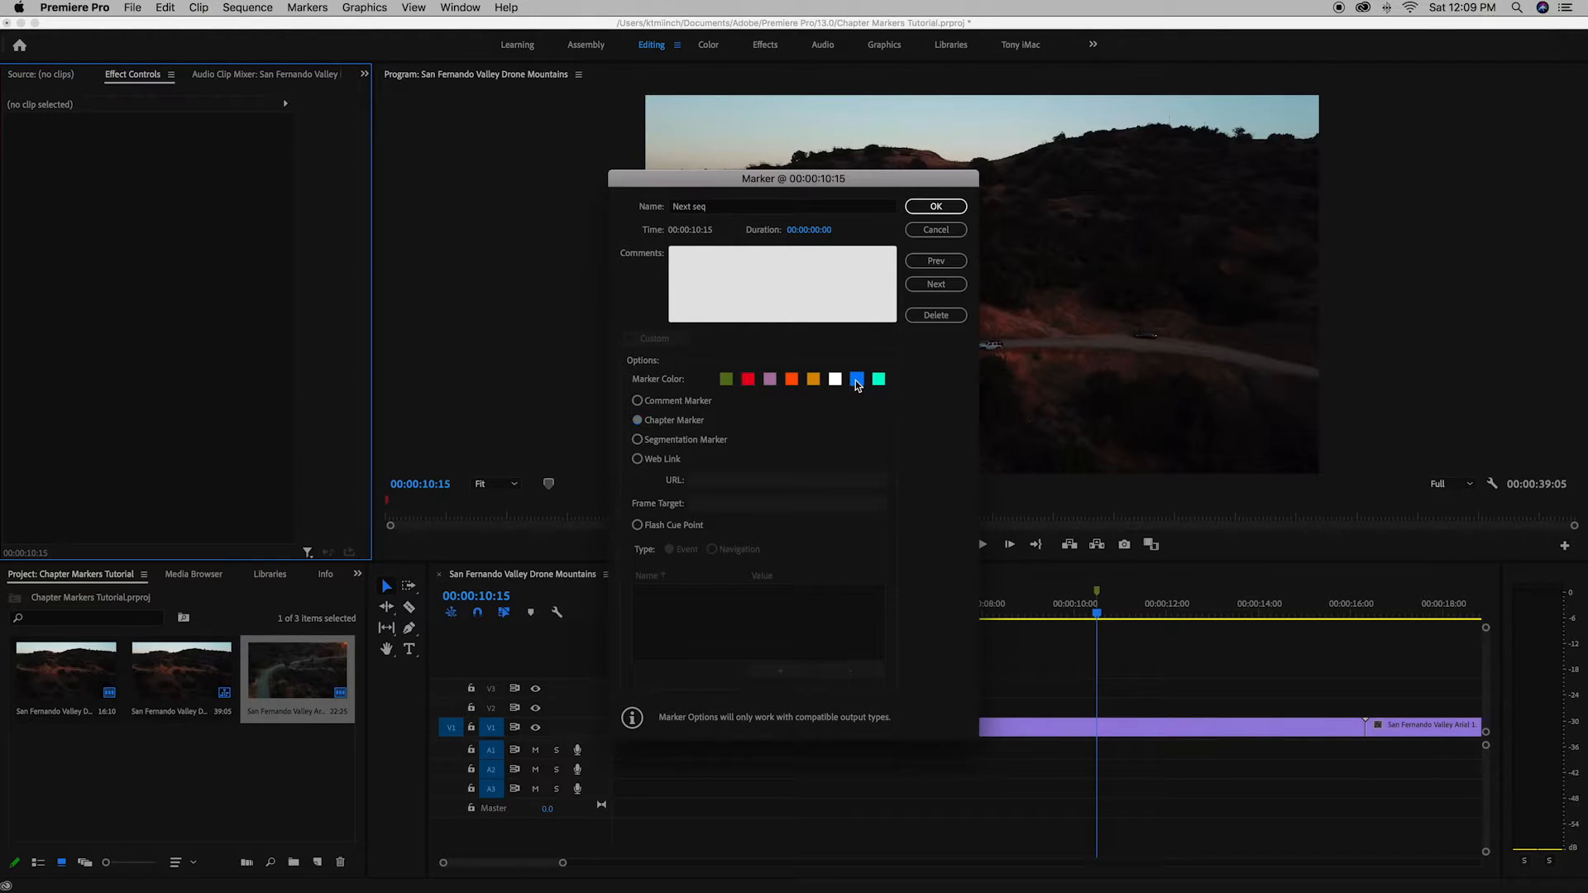
pyautogui.click(933, 207)
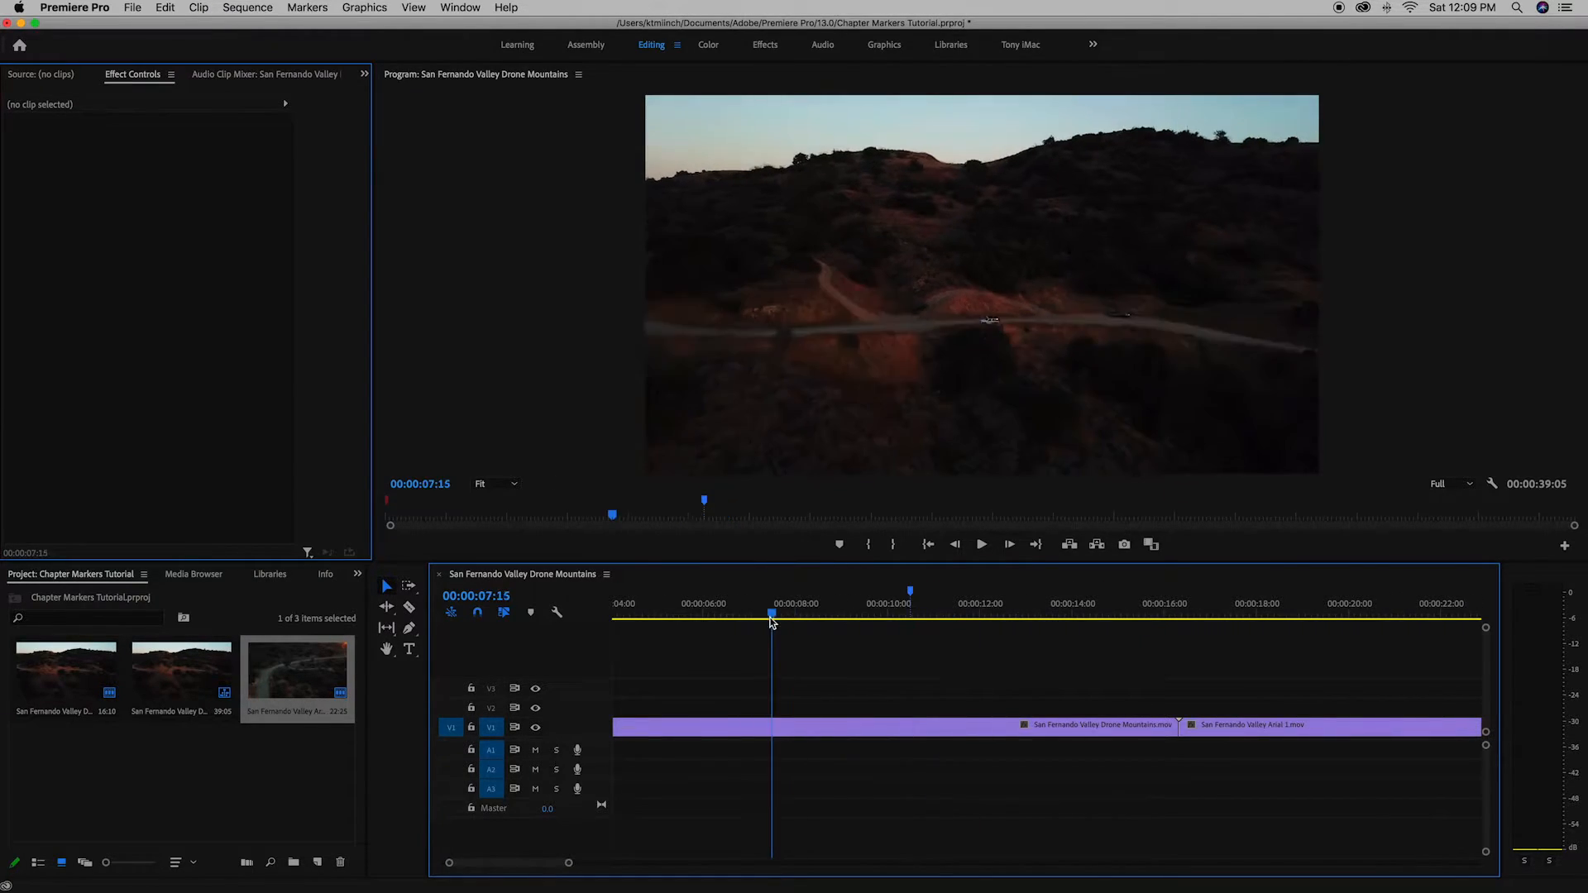
pyautogui.moveTo(771, 615); pyautogui.dragTo(928, 614)
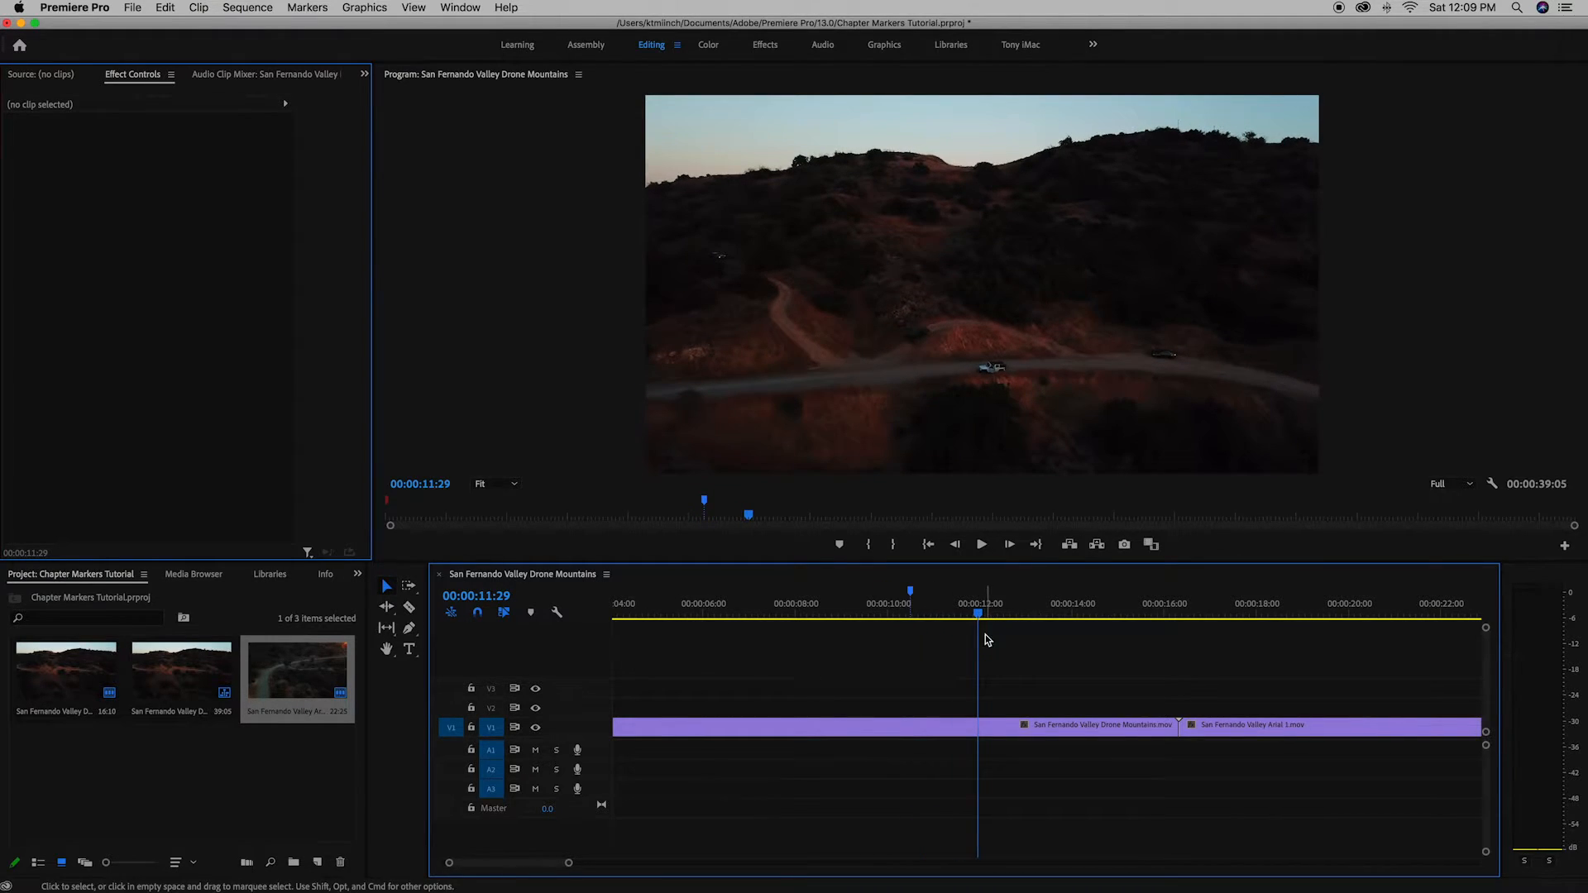
# Place a red 'Next clip' chapter marker at 00:00:16:10.
pyautogui.click(895, 617)
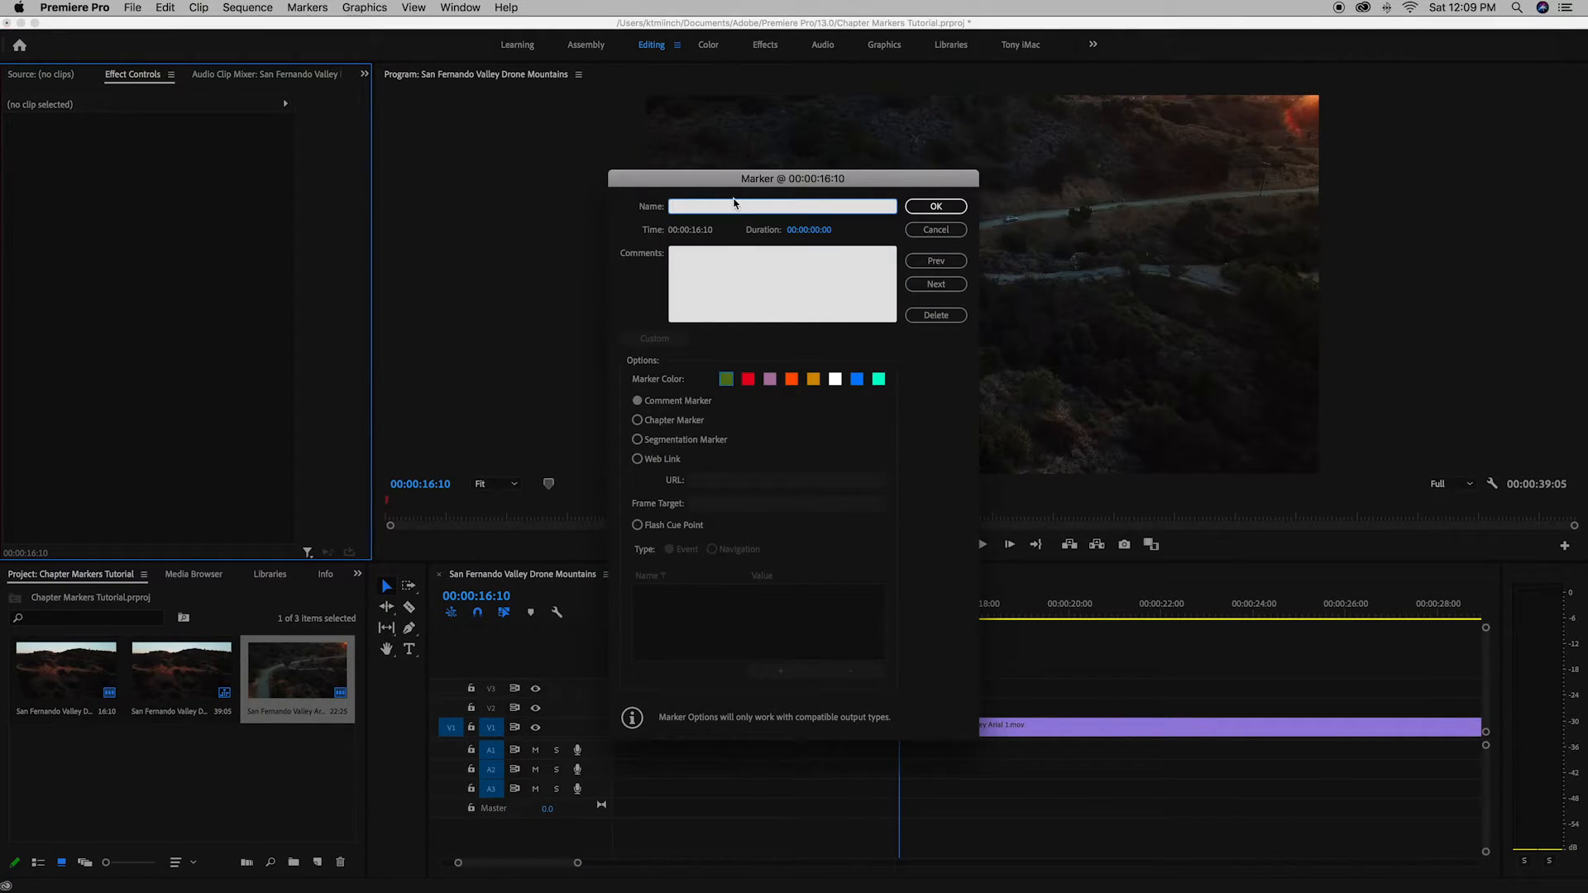
pyautogui.write('Next cl')
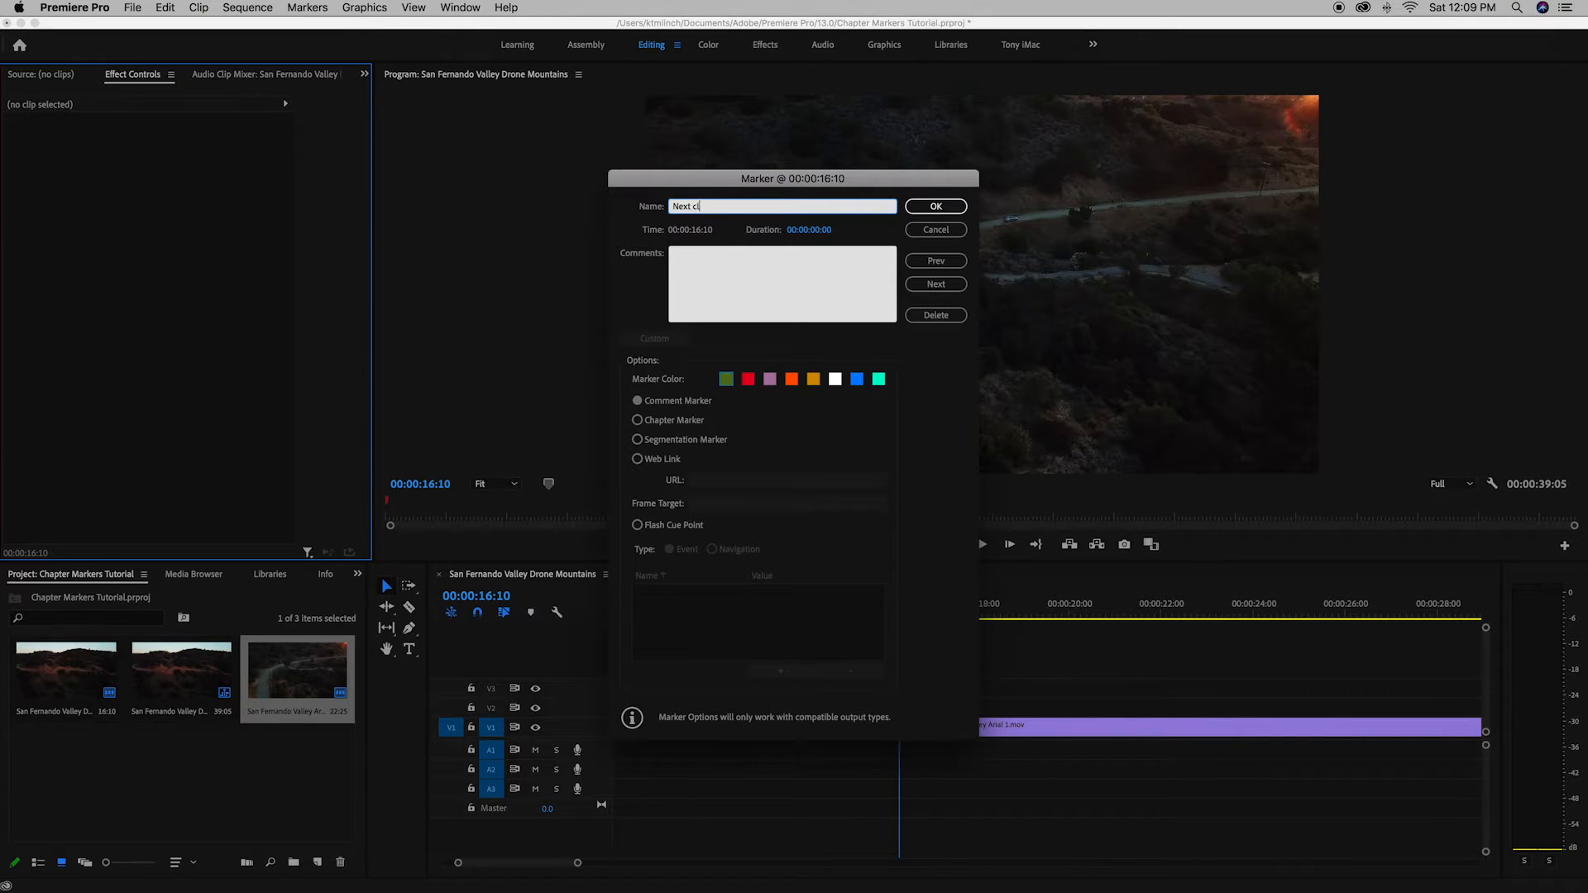
pyautogui.click(637, 420)
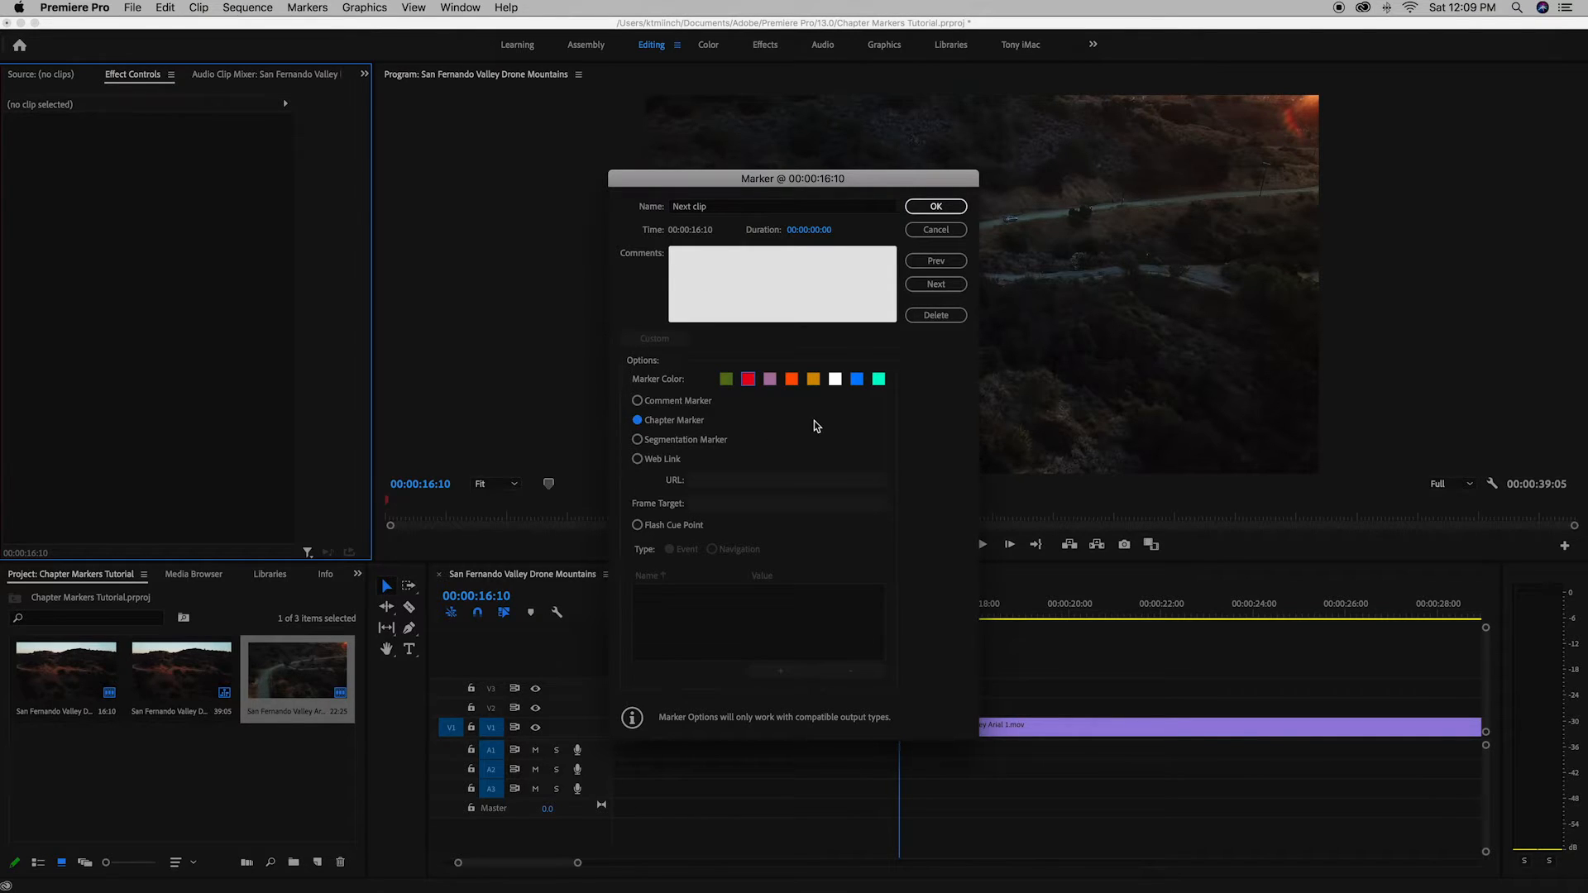
pyautogui.moveTo(856, 379)
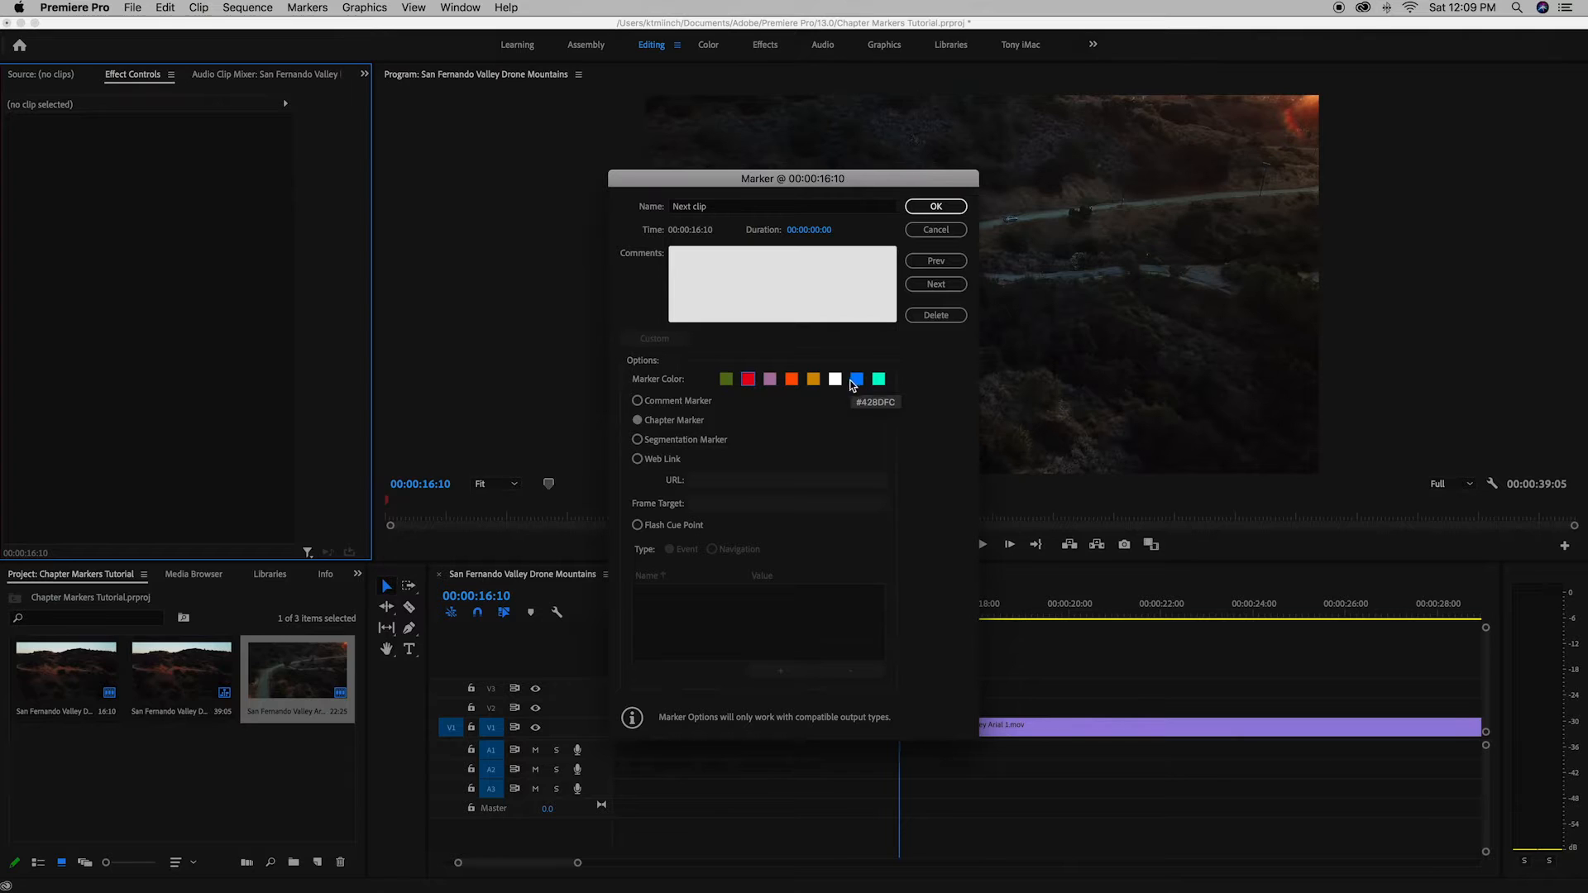
pyautogui.click(934, 206)
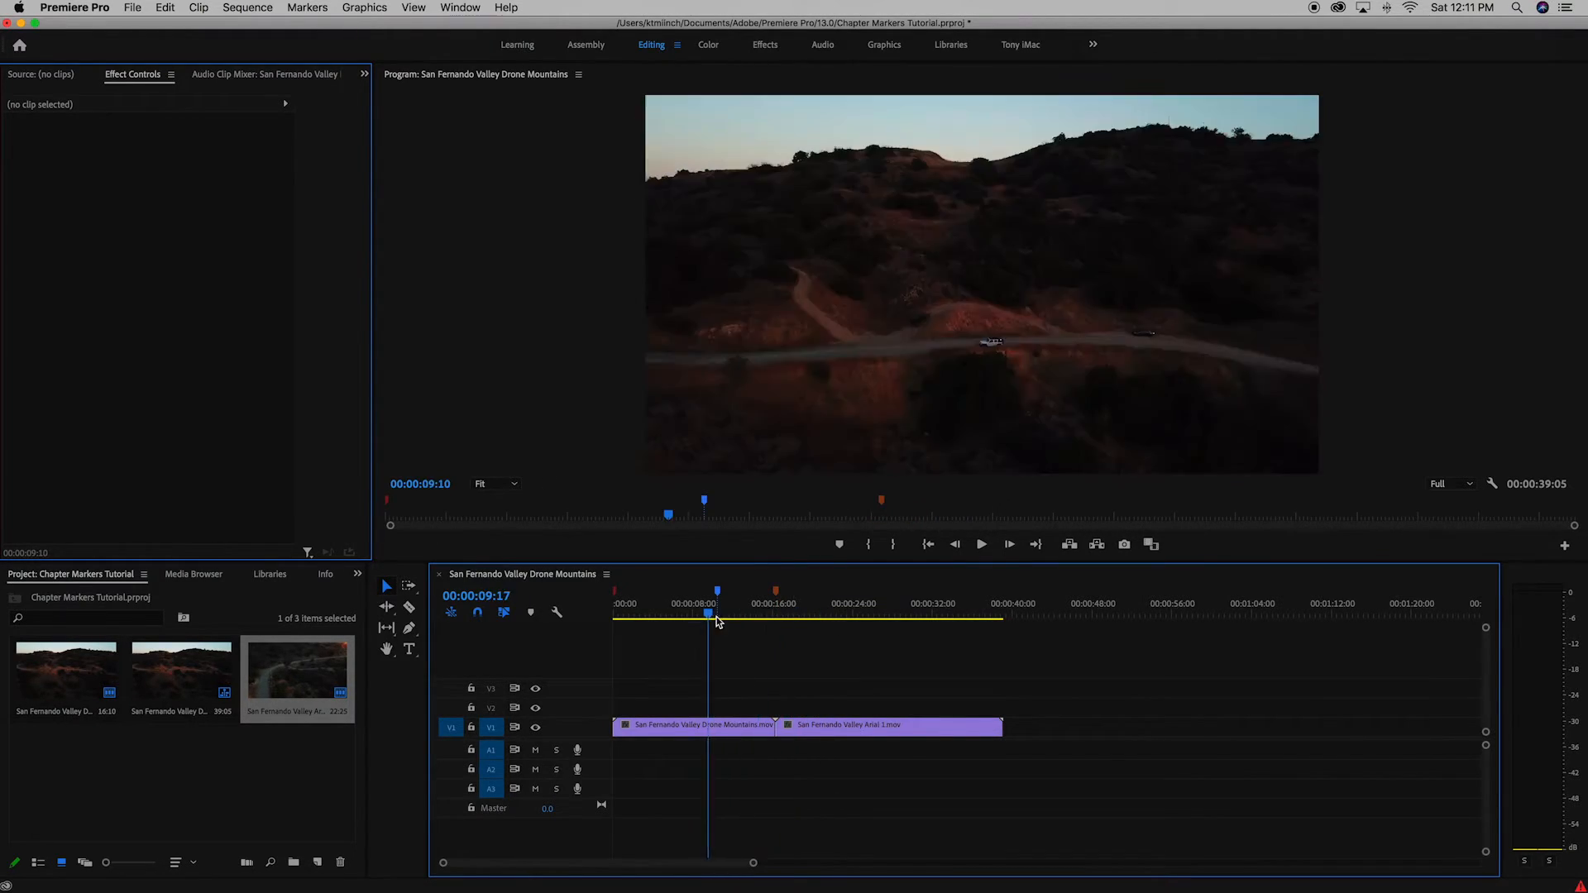
# Export the markers as a Text File (*.txt) and dismiss the success message.
pyautogui.click(807, 619)
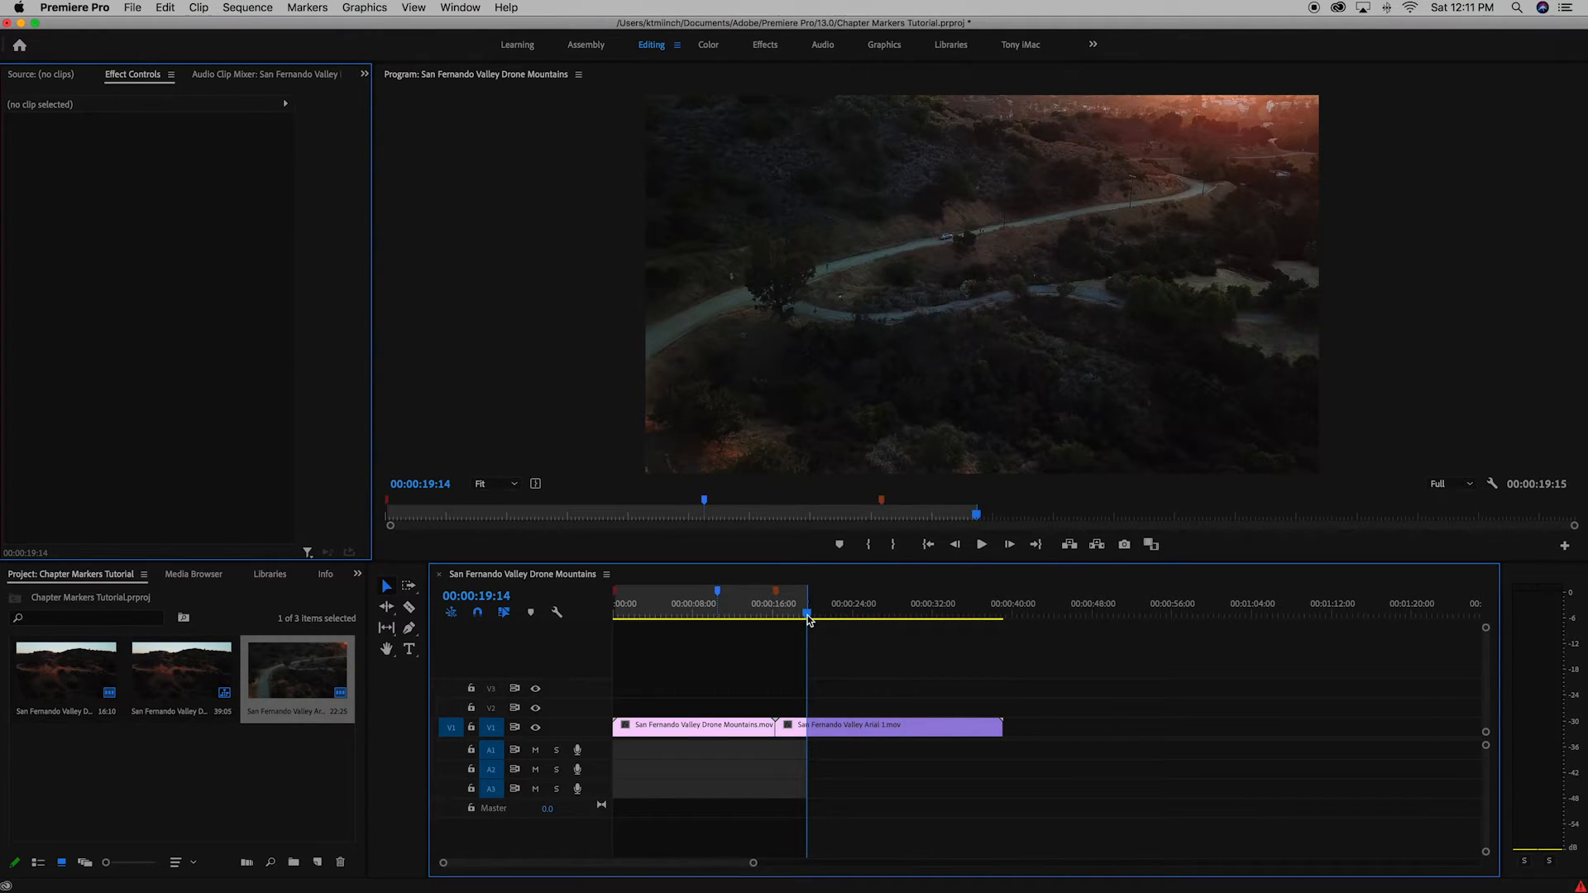
pyautogui.click(132, 8)
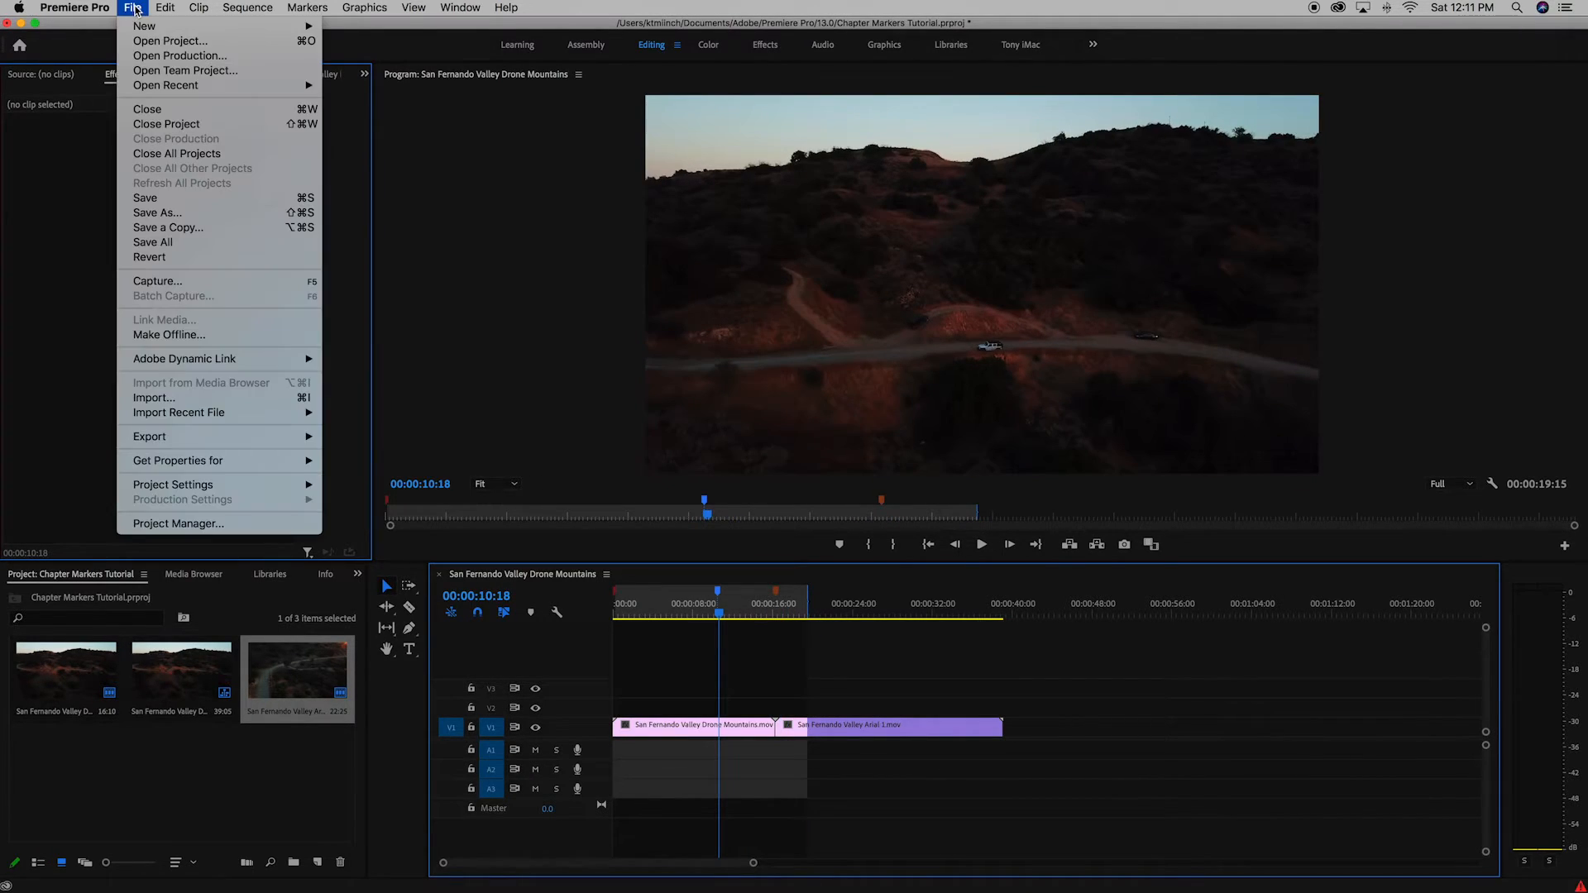
pyautogui.click(148, 436)
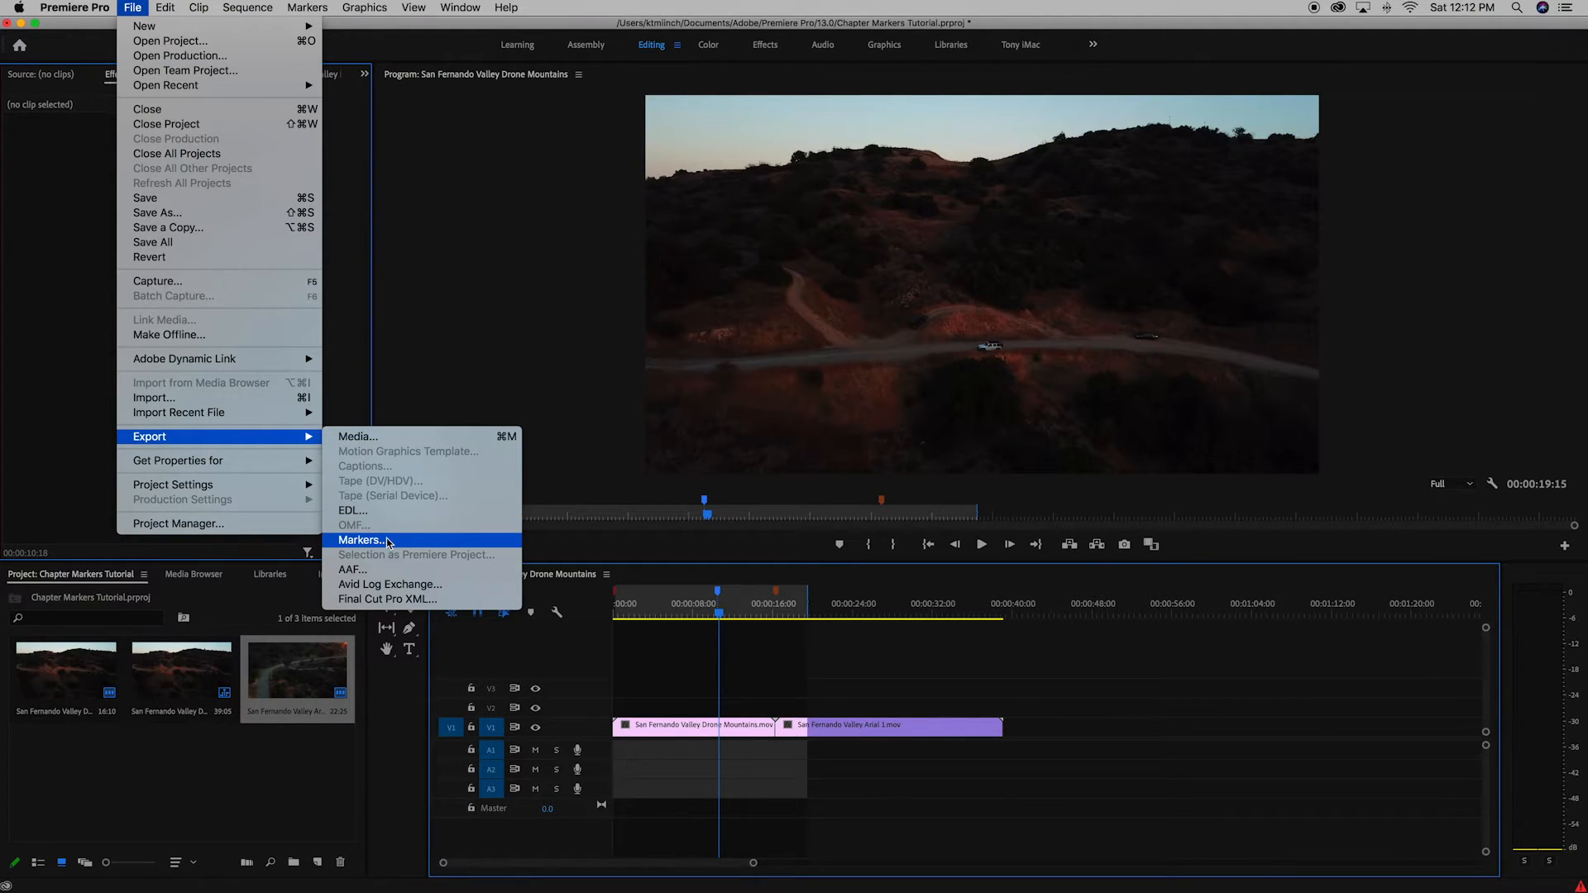
pyautogui.click(362, 540)
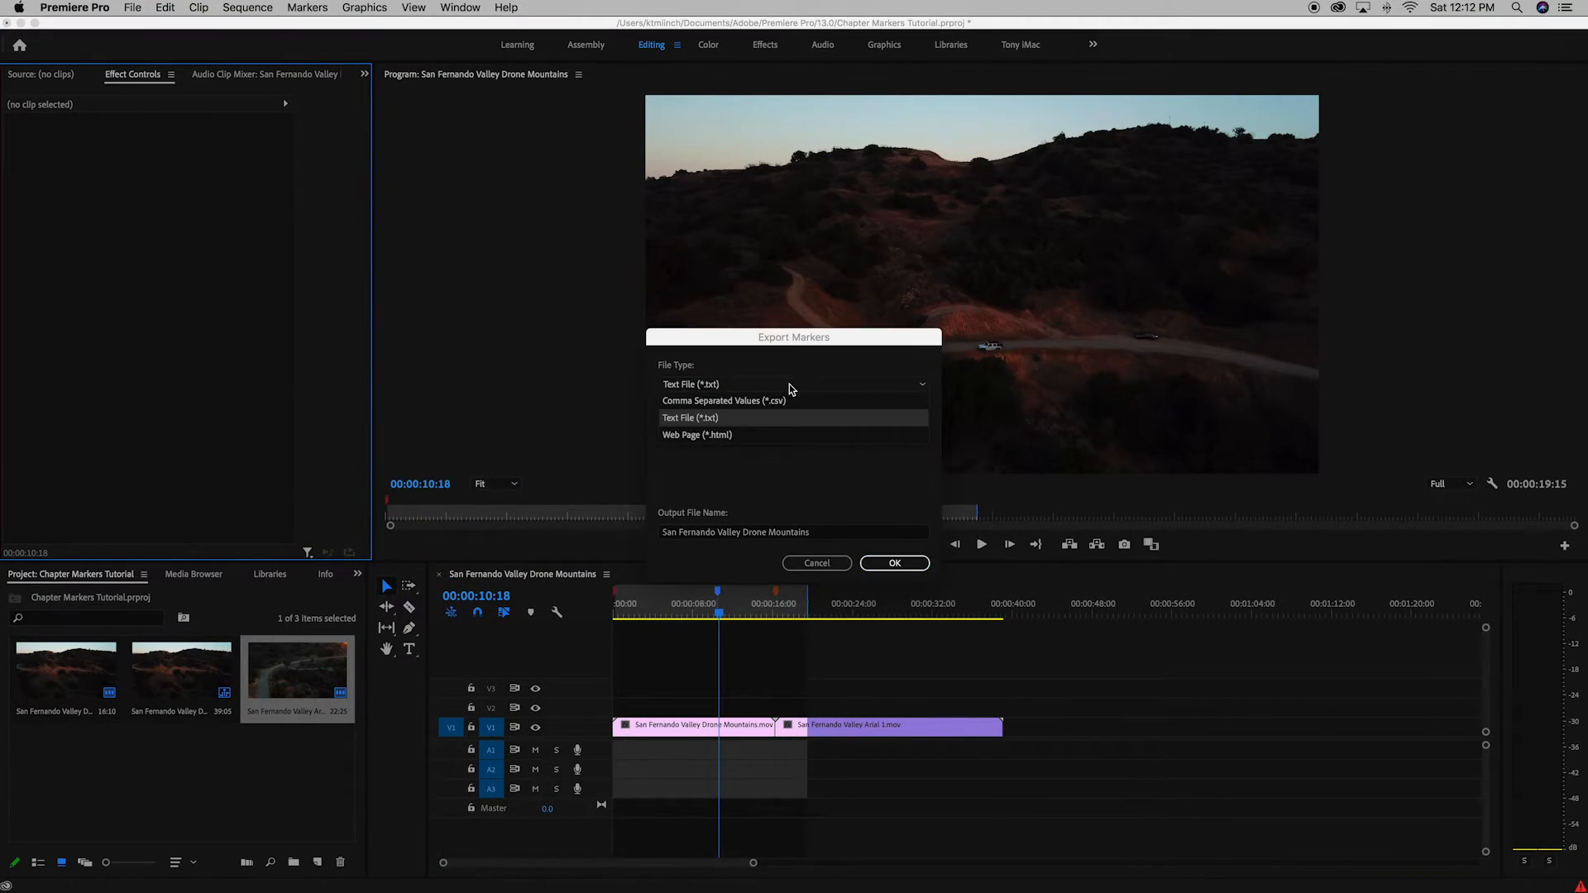
pyautogui.click(689, 417)
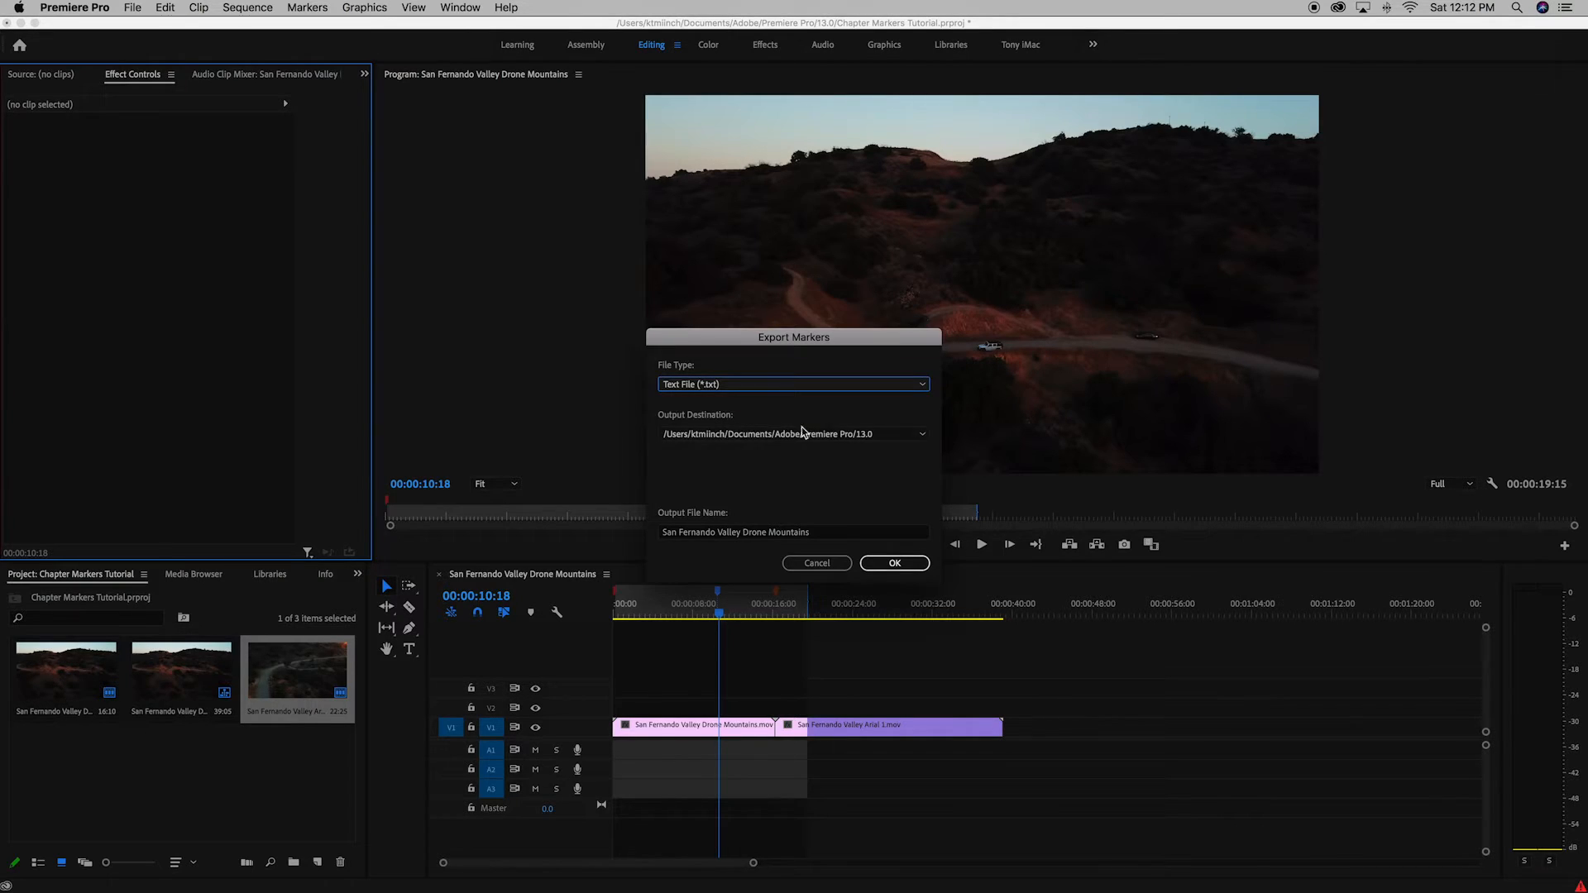
pyautogui.moveTo(772, 524)
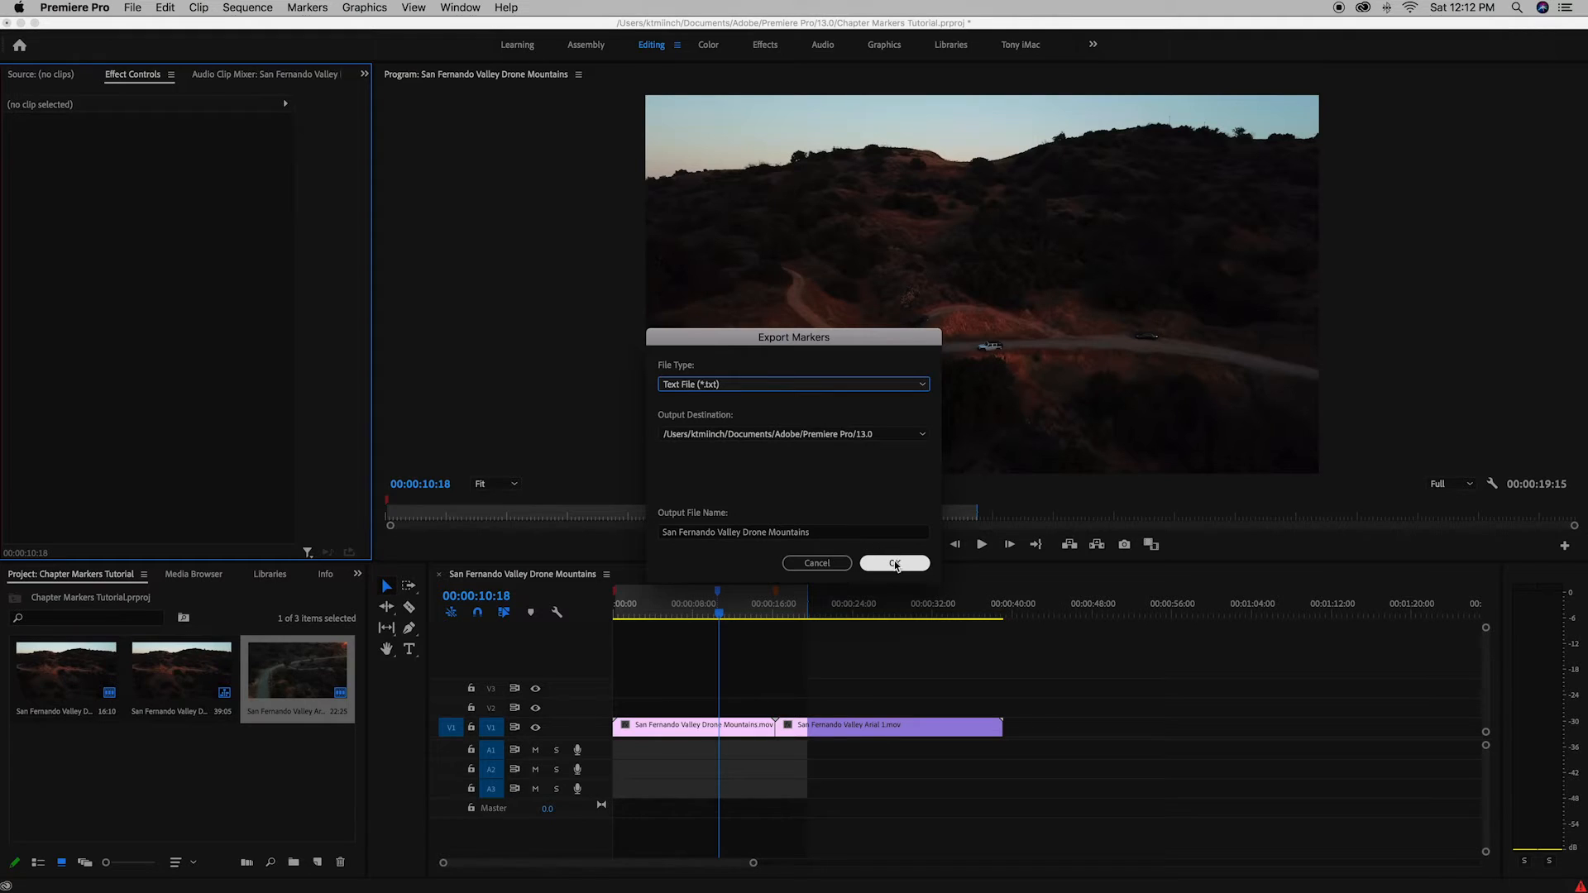
pyautogui.click(892, 563)
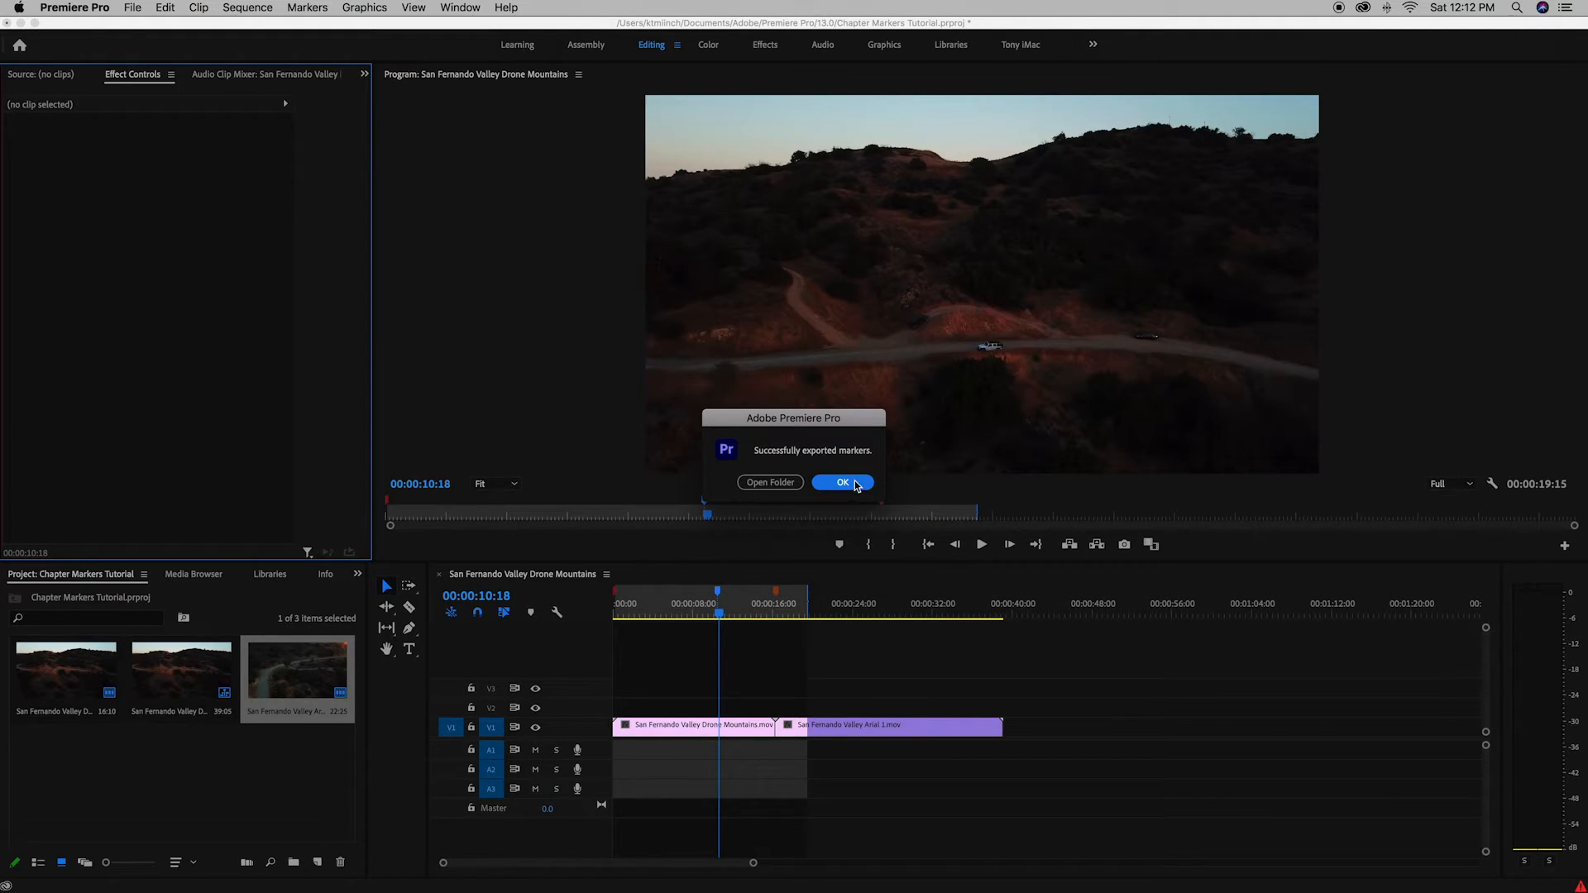
pyautogui.click(841, 482)
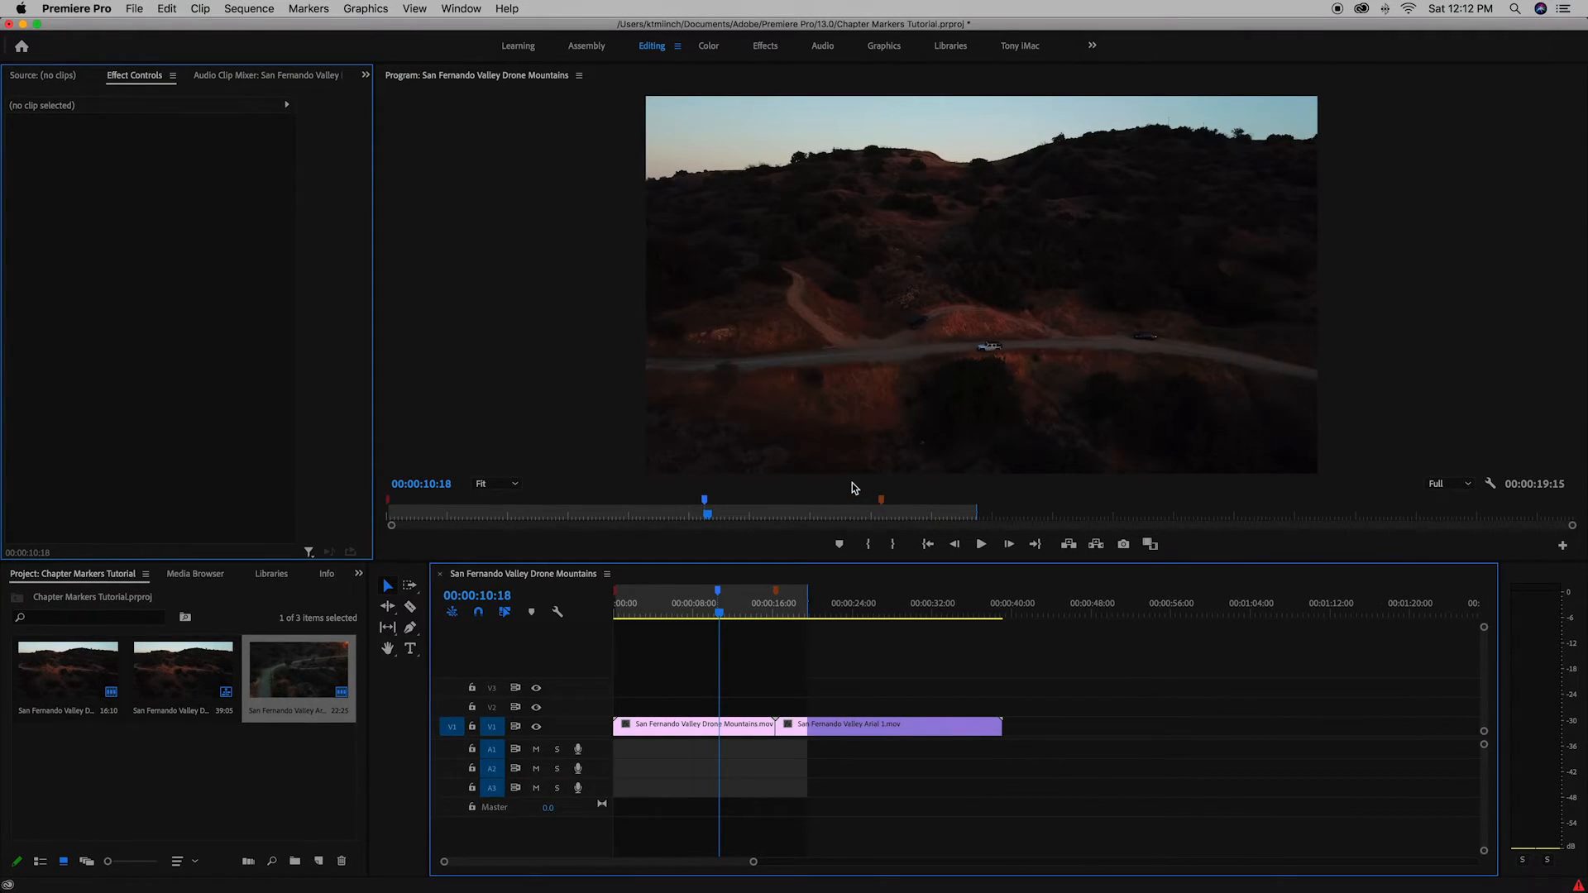
pyautogui.click(134, 8)
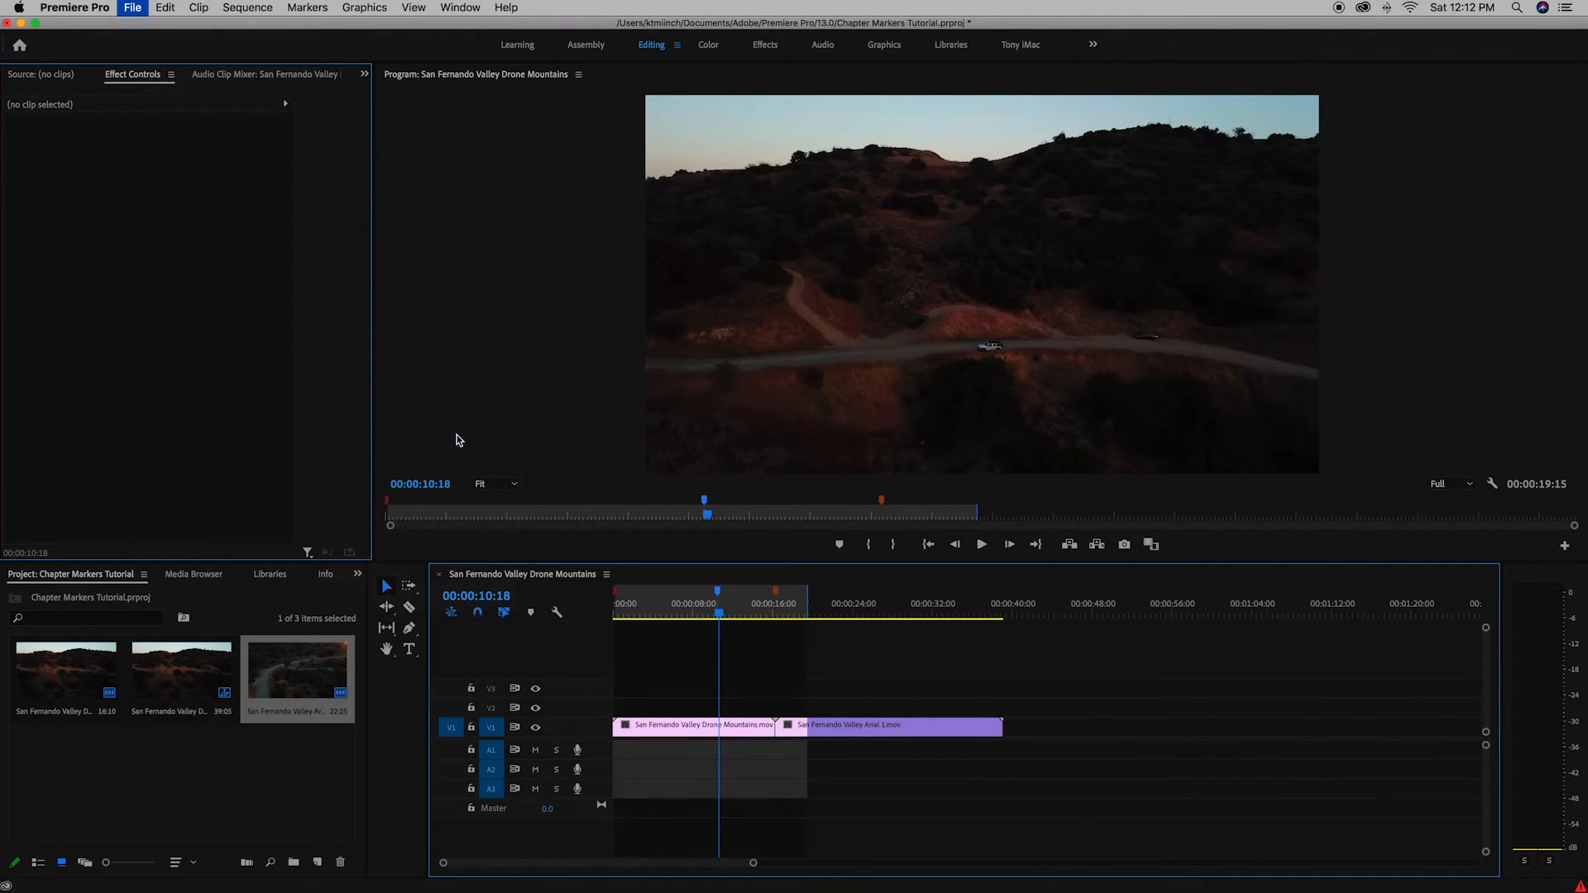
# Export SFV Tutorial.mov as QuickTime using the Apple ProRes 422 HQ preset.
pyautogui.click(1066, 103)
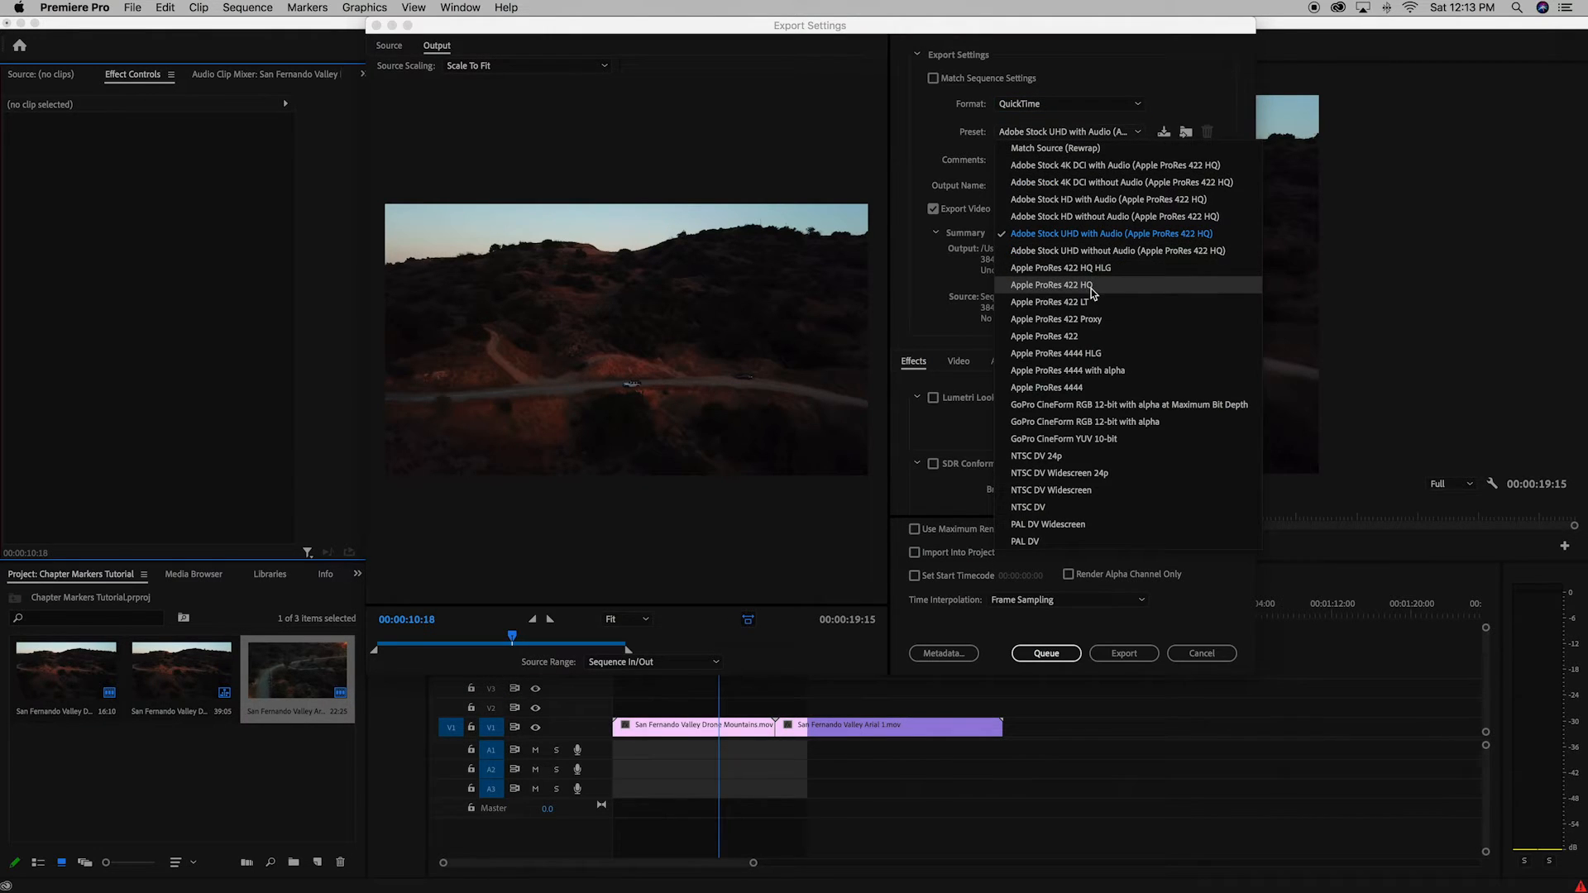
pyautogui.click(1051, 285)
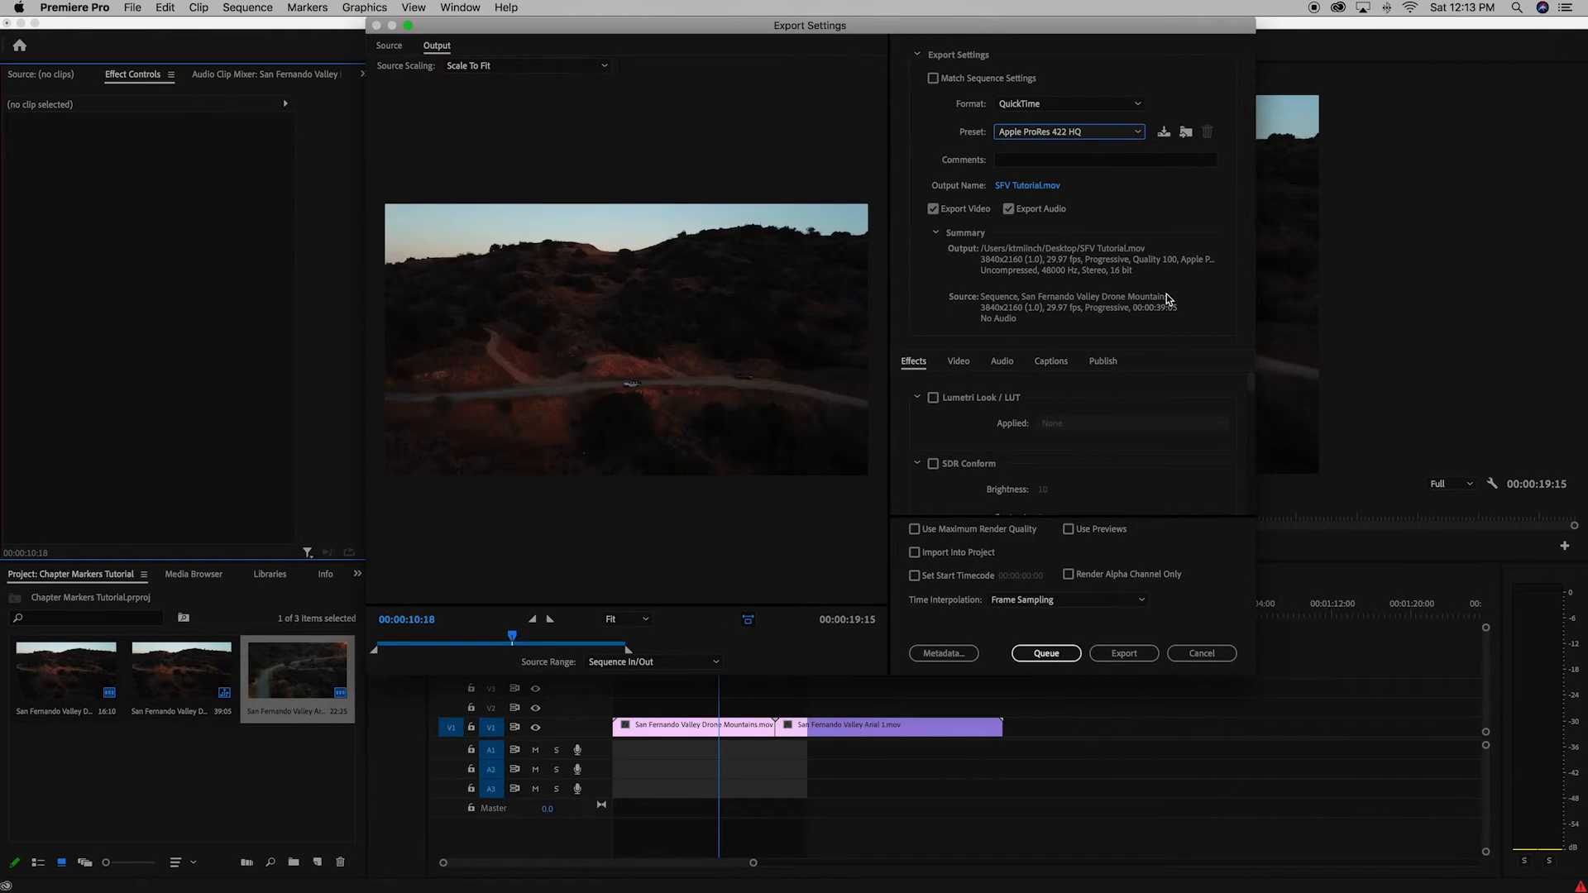
pyautogui.click(1123, 654)
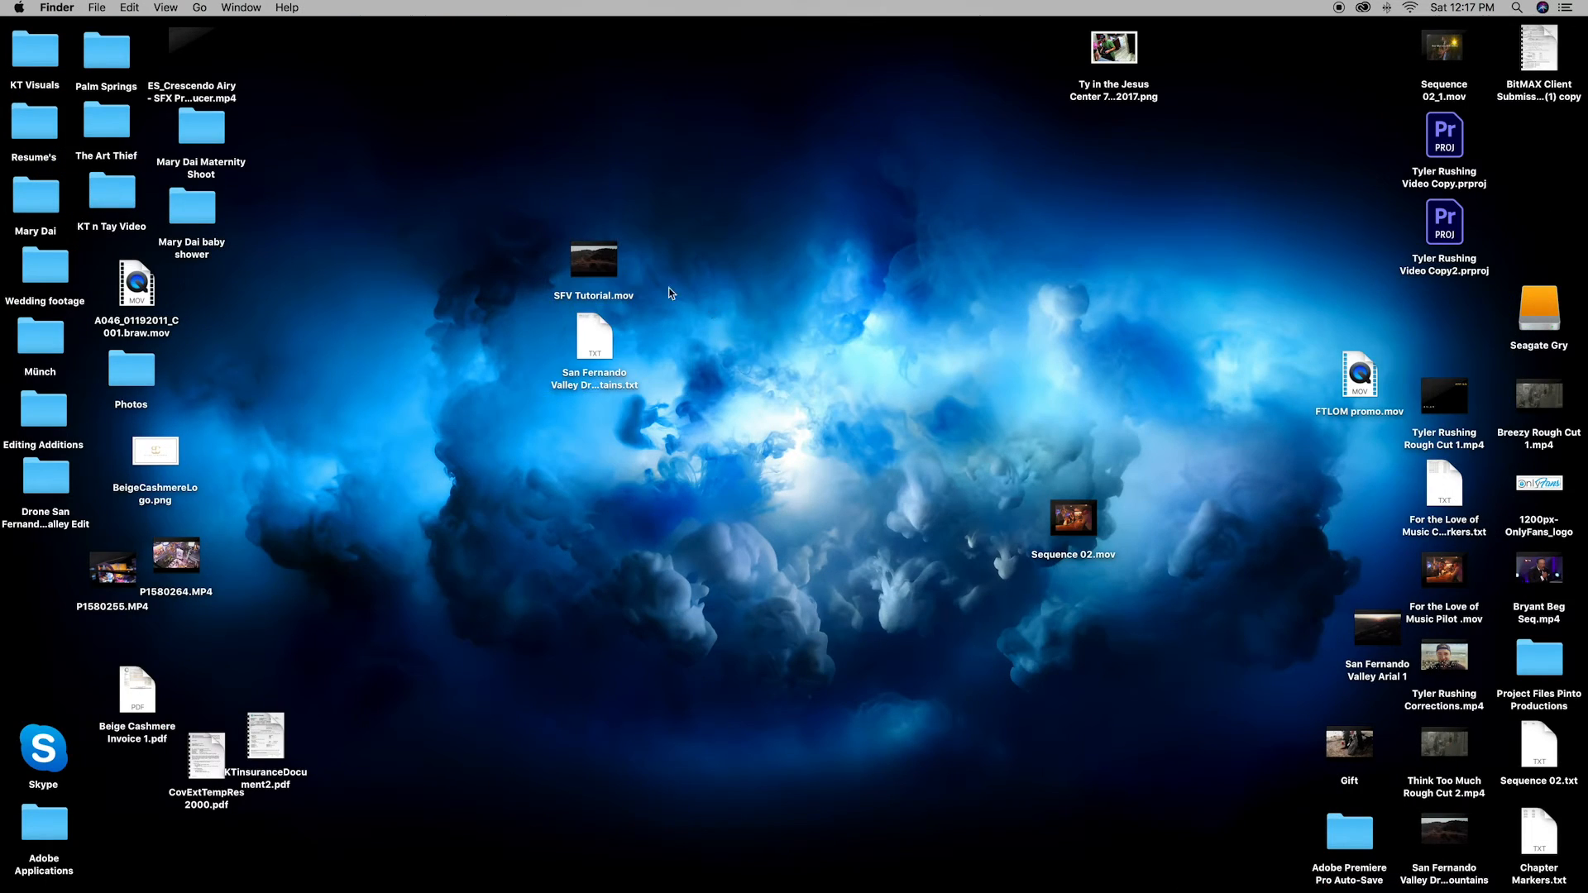
pyautogui.moveTo(596, 351)
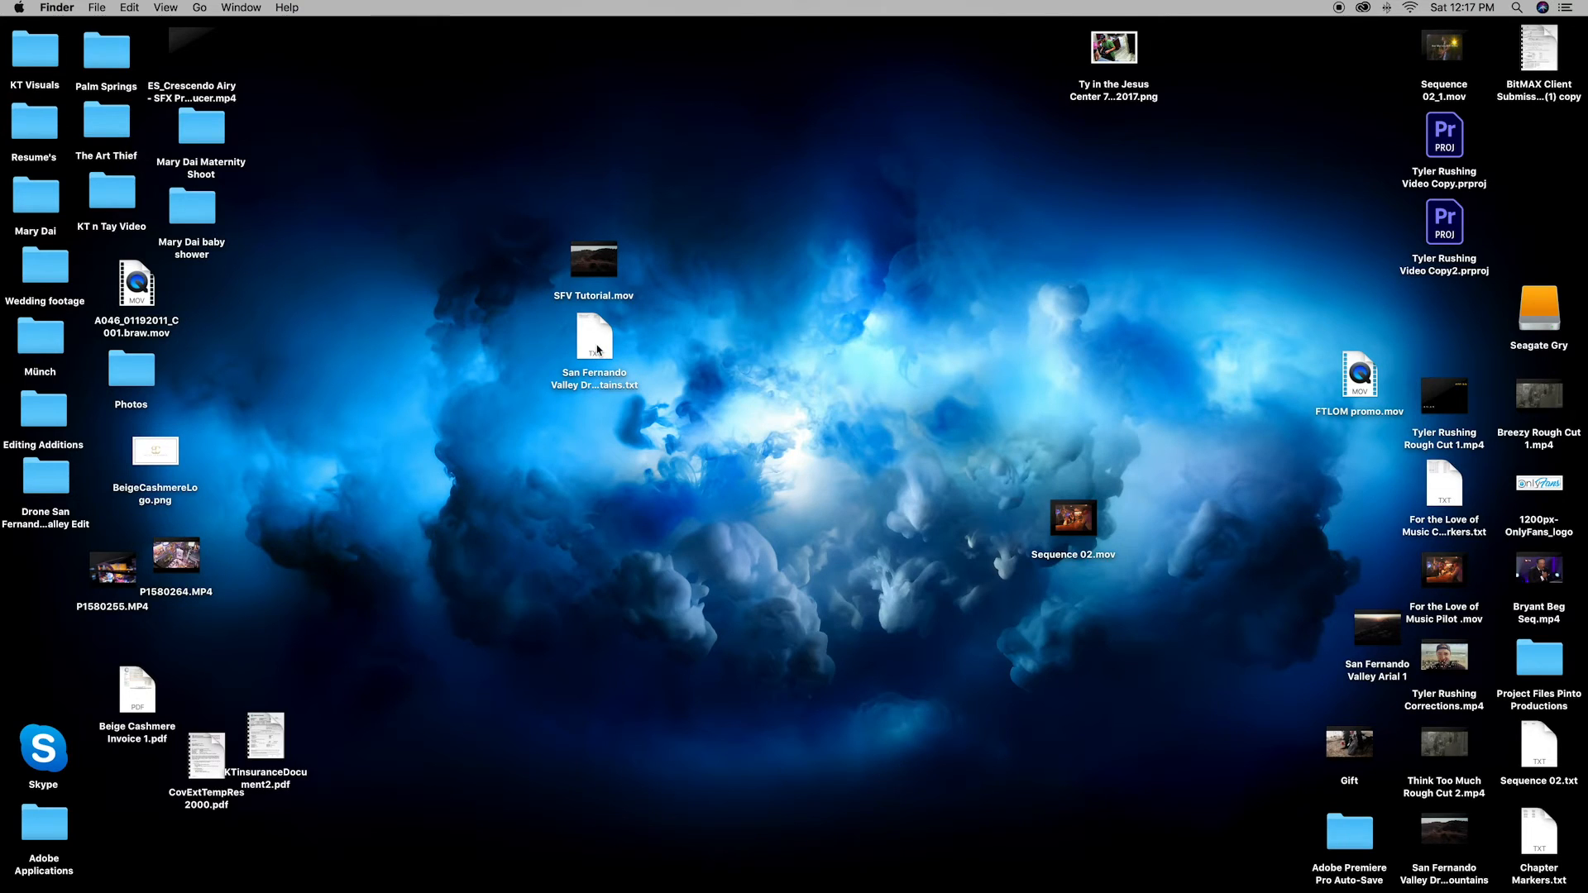
pyautogui.doubleClick(594, 338)
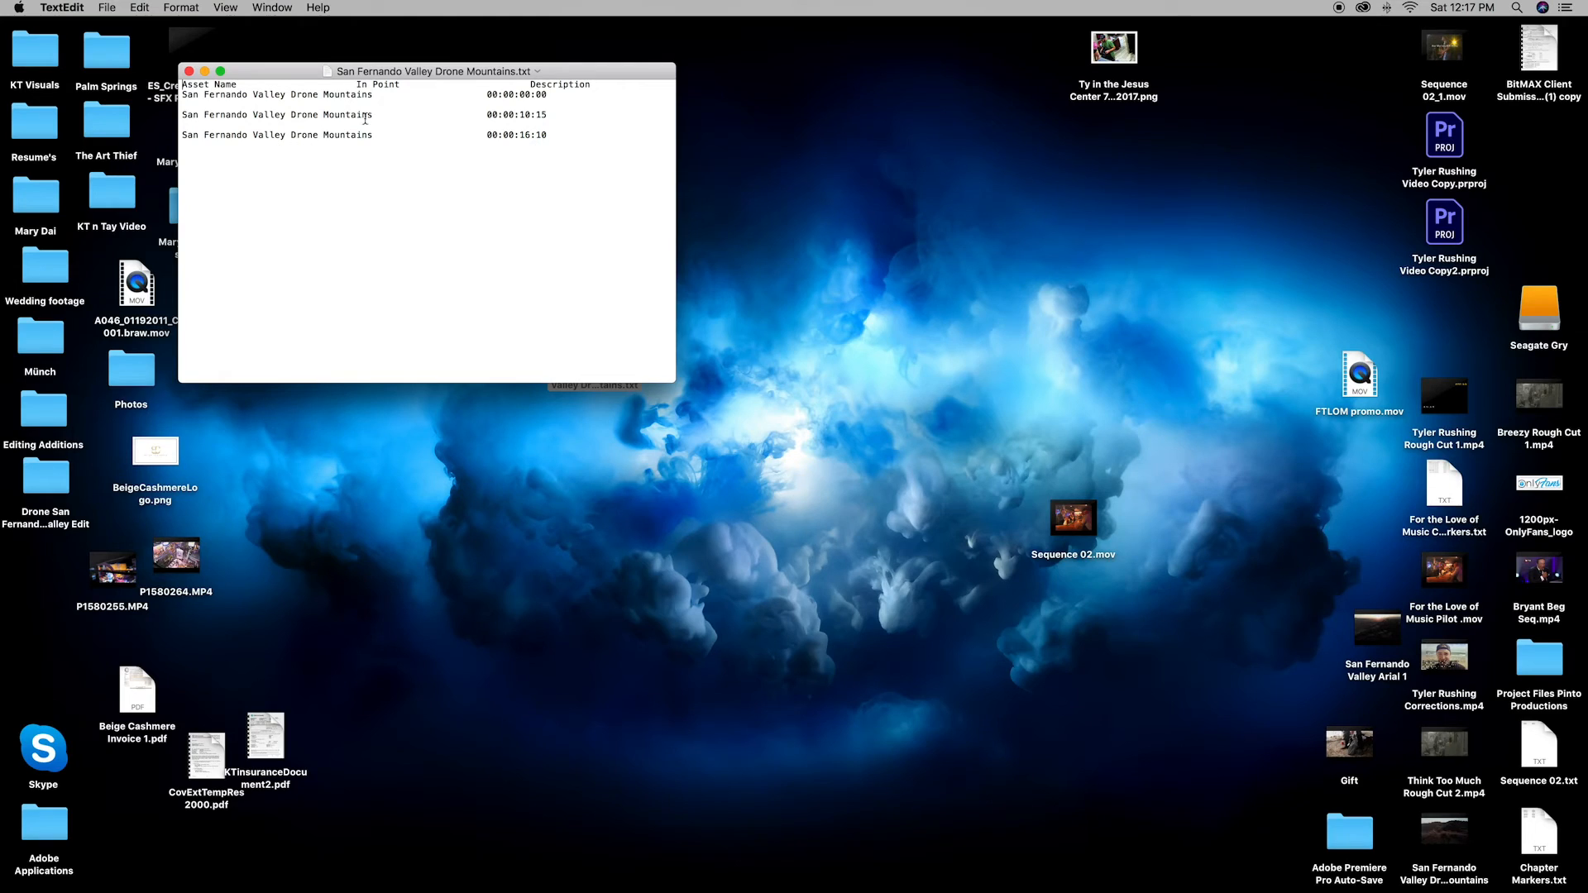
pyautogui.moveTo(349, 126)
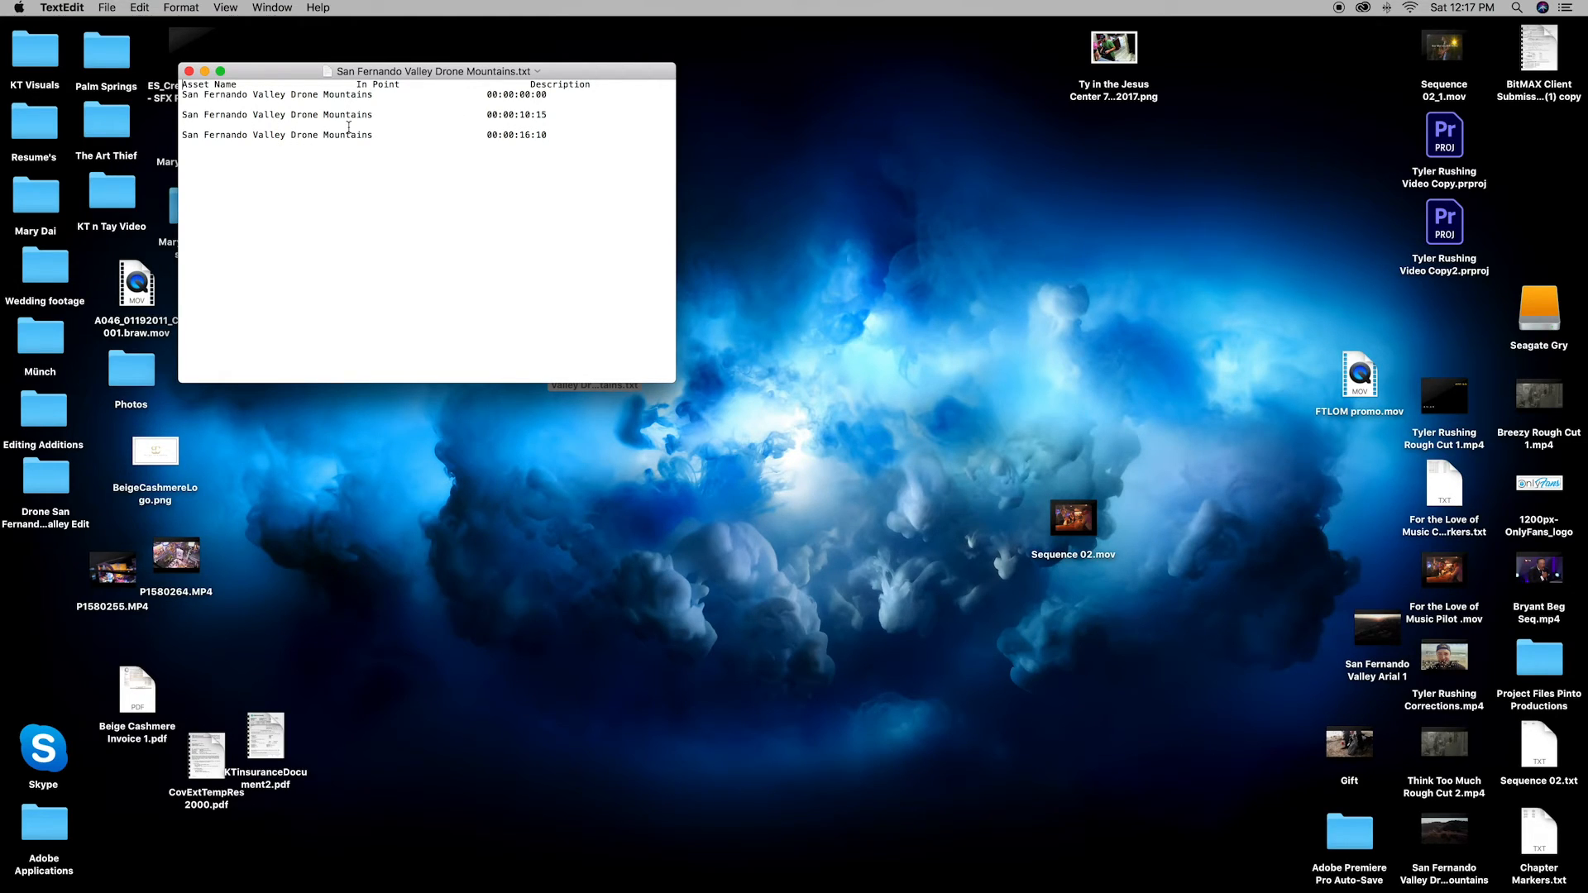
pyautogui.click(189, 71)
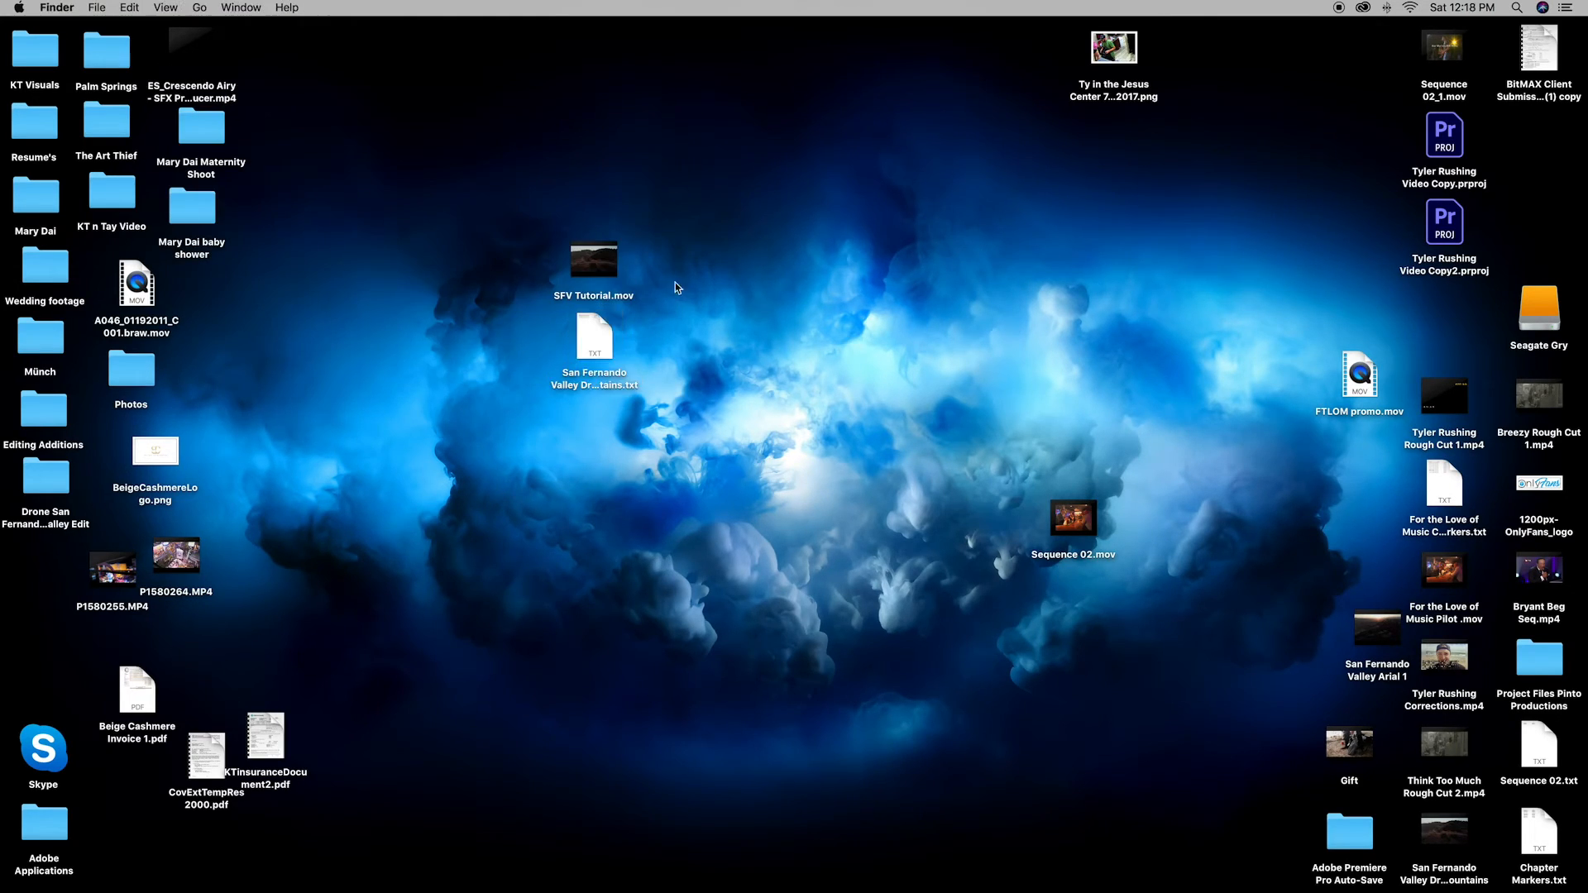
# Play SFV Tutorial.mov and jump between the Beginning, Next seq and Next clip chapters.
pyautogui.doubleClick(594, 259)
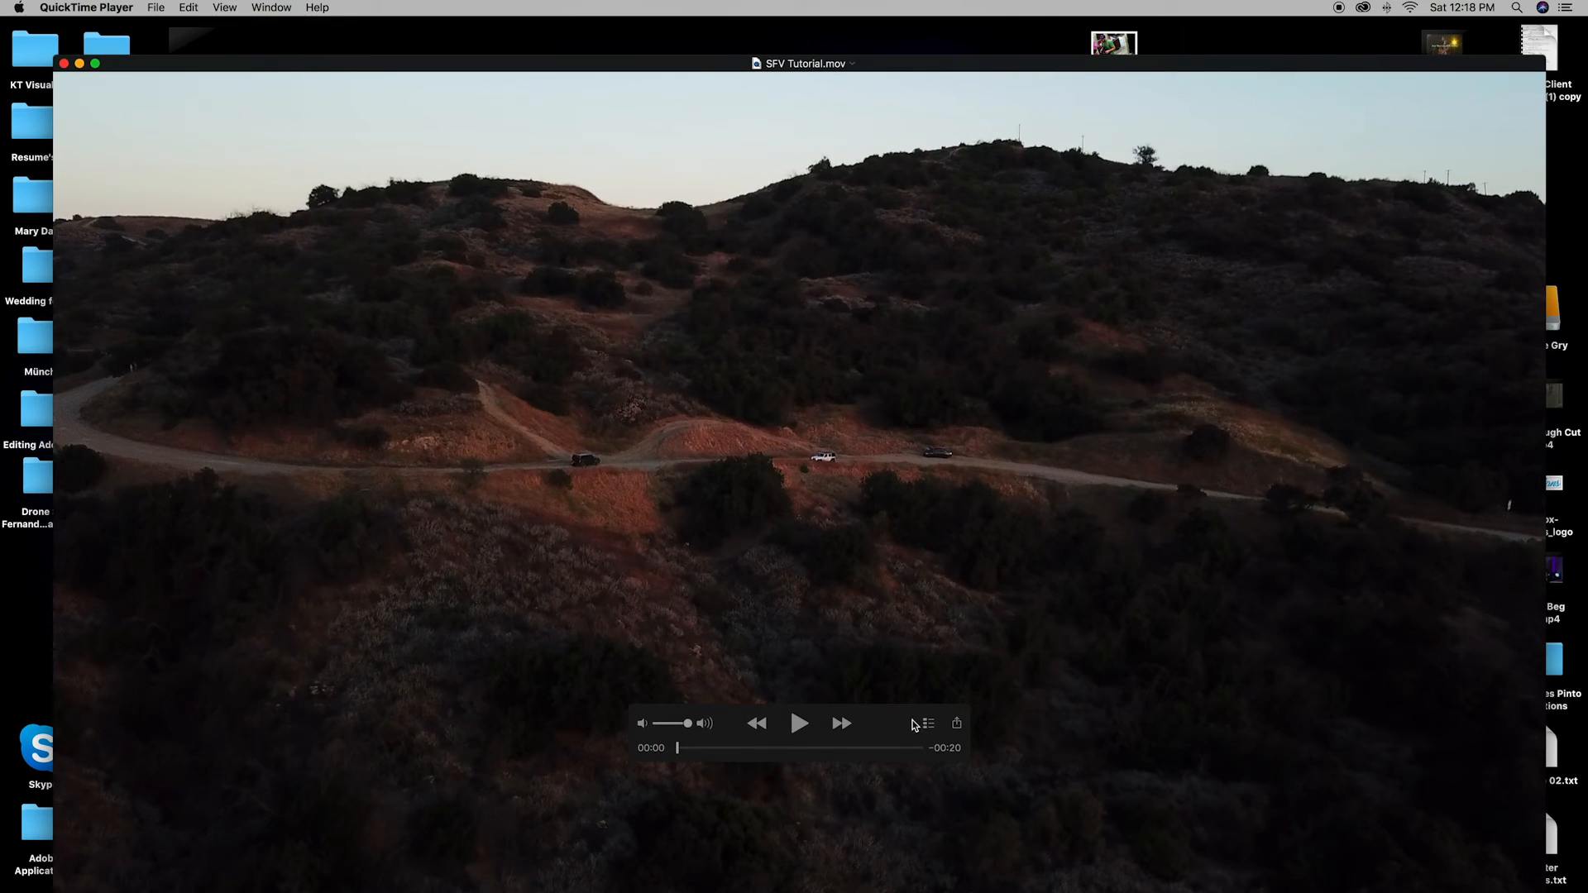
pyautogui.click(926, 723)
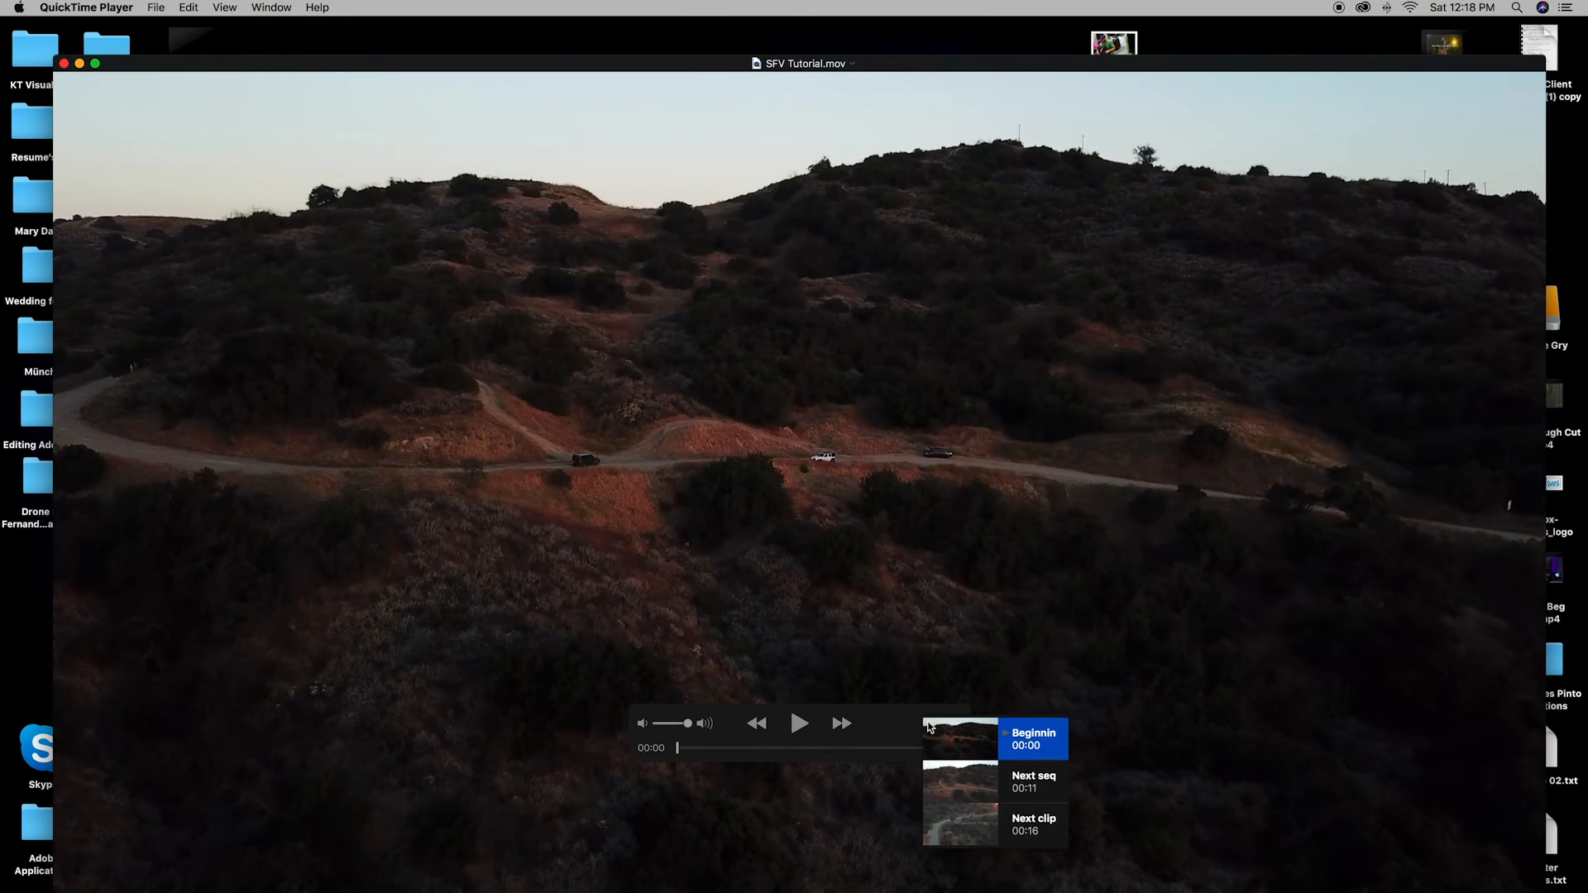
pyautogui.click(1033, 781)
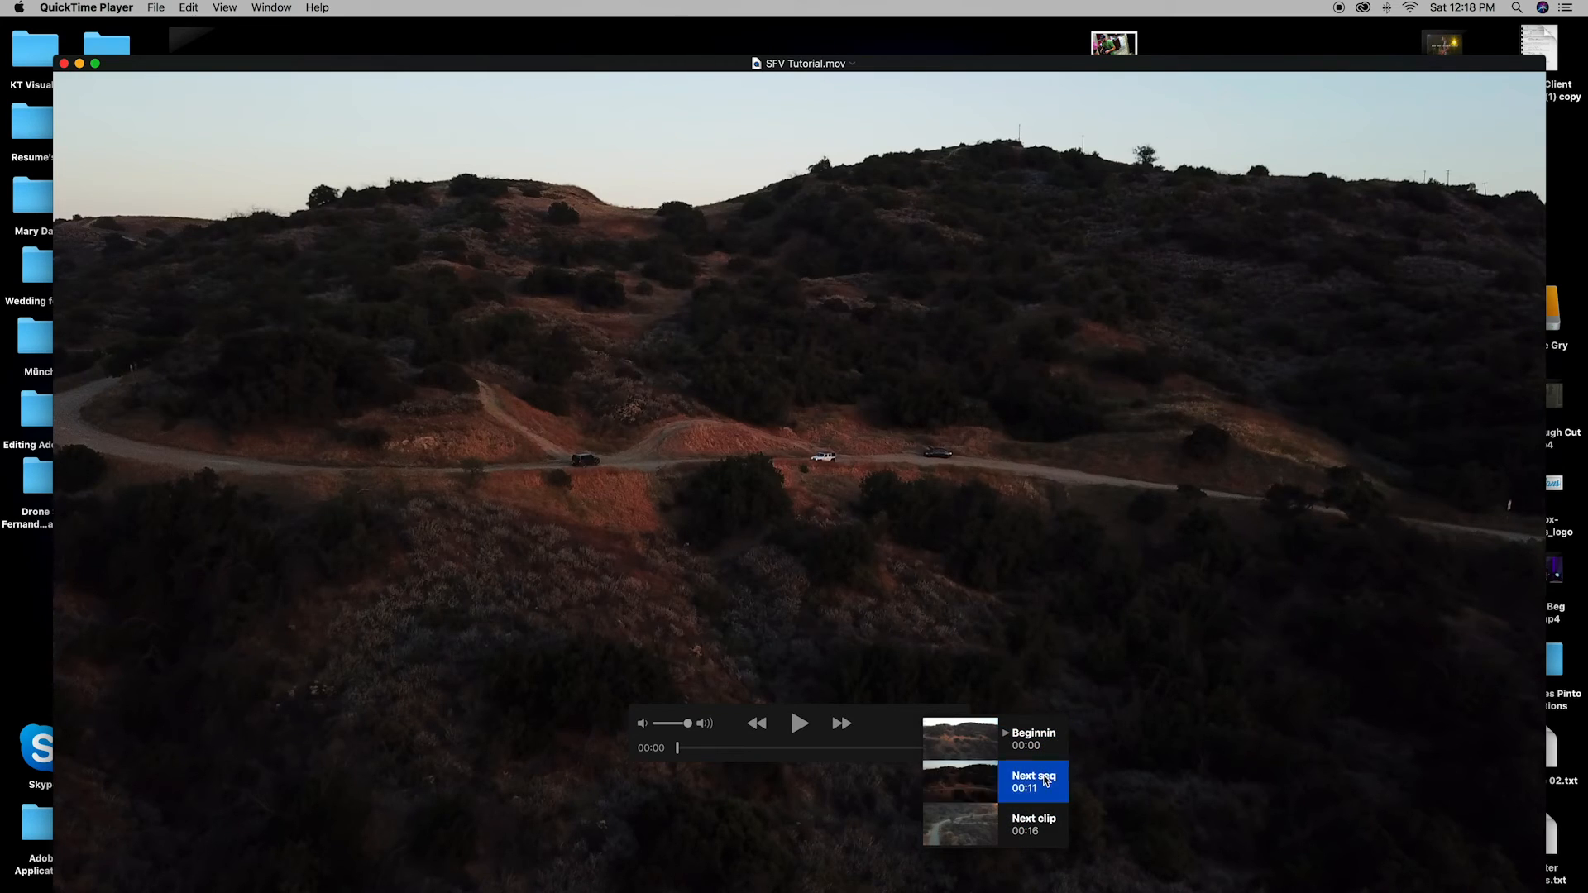
pyautogui.click(1032, 781)
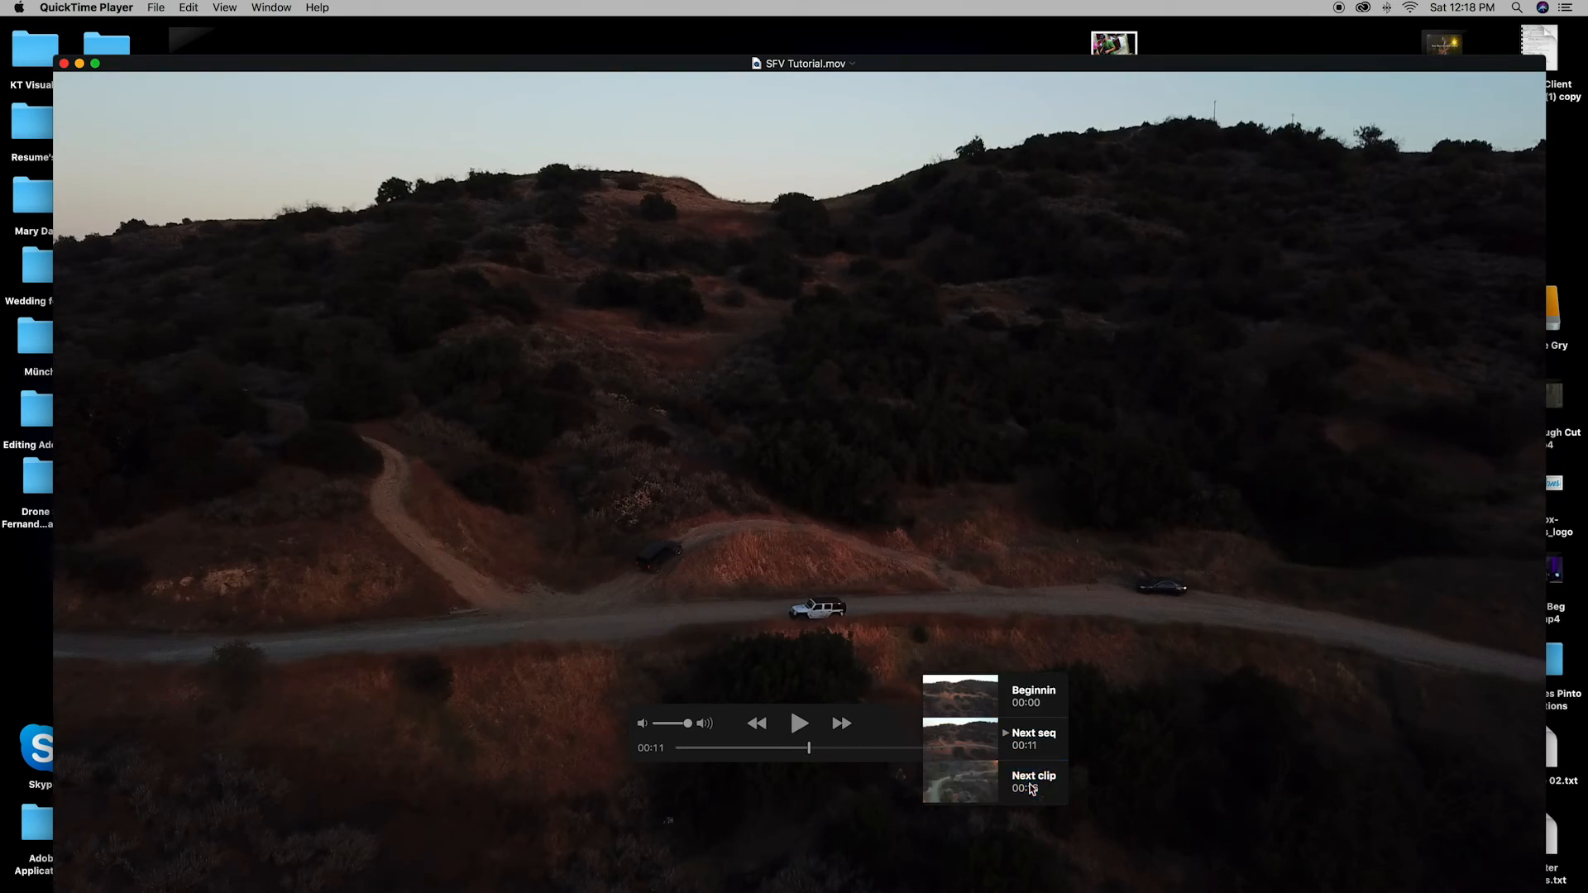
pyautogui.click(799, 723)
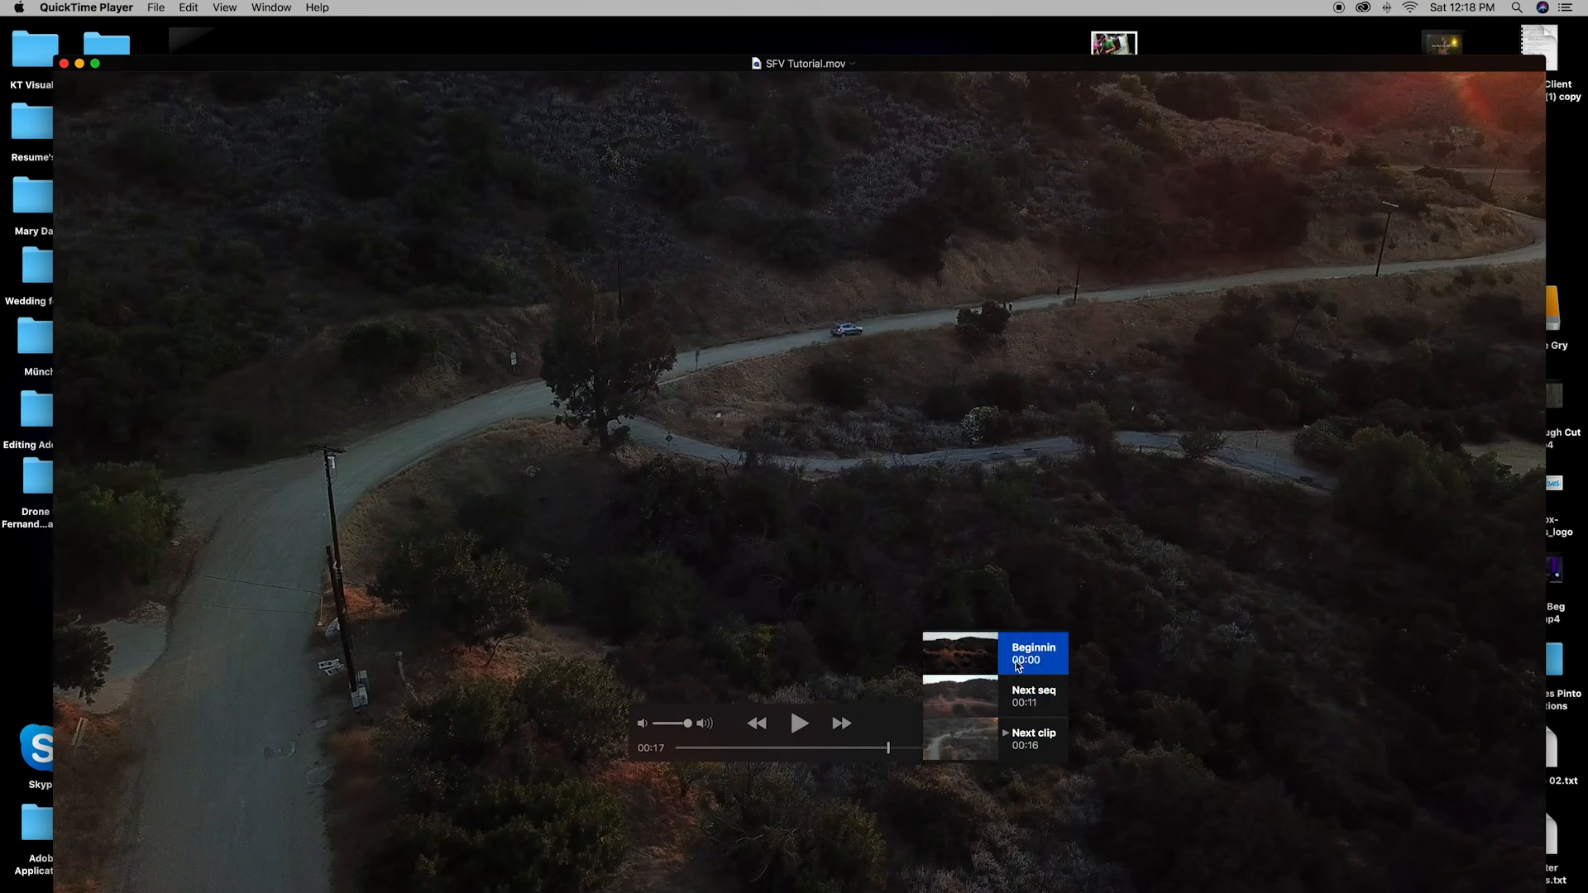
pyautogui.click(1033, 653)
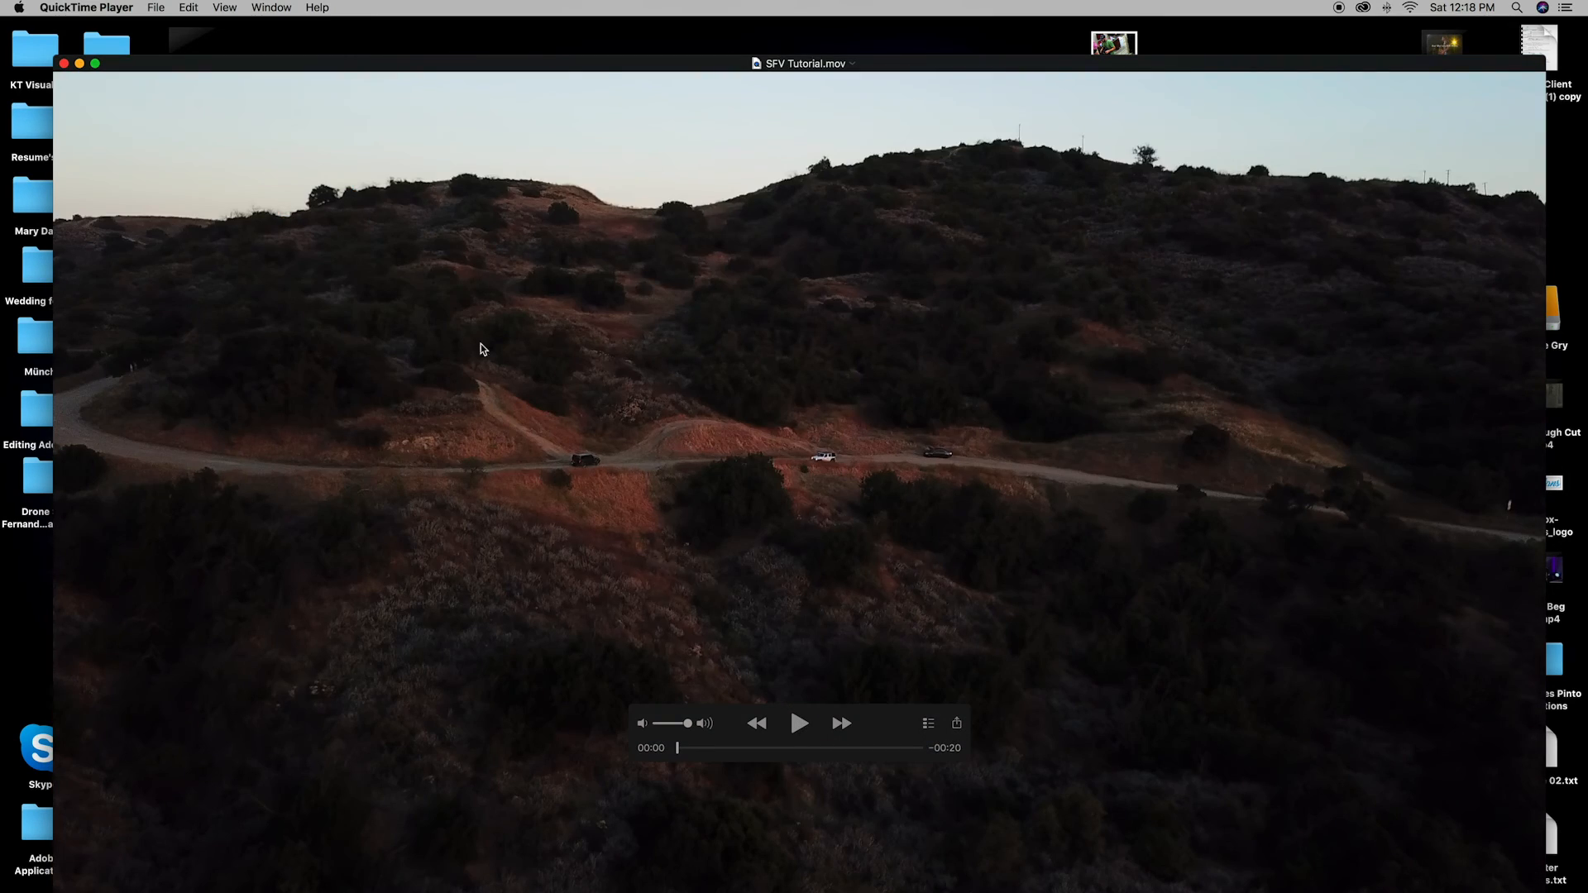
pyautogui.click(928, 723)
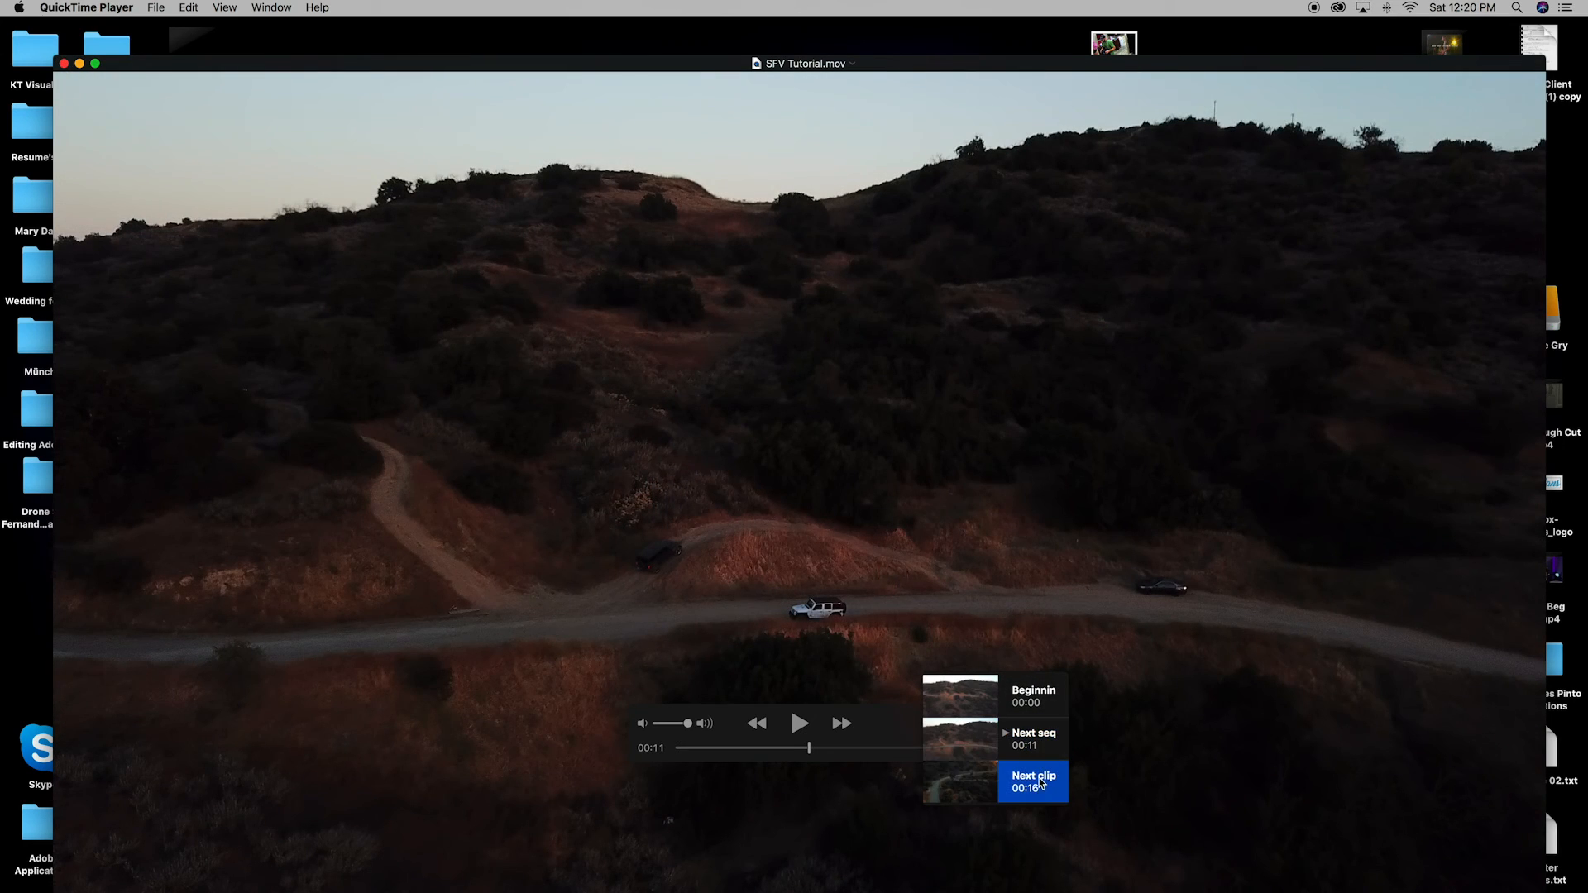